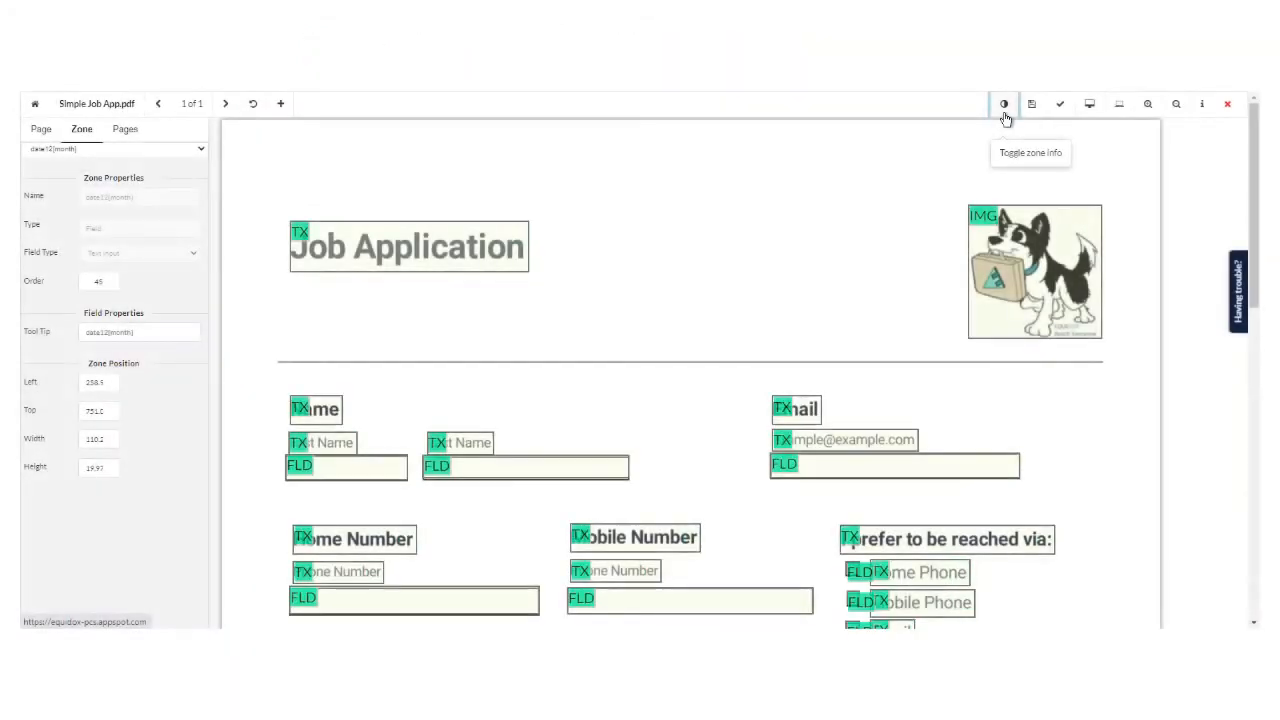
# Show zone type labels and select the 'I prefer to be reached via' label zone
pyautogui.click(408, 246)
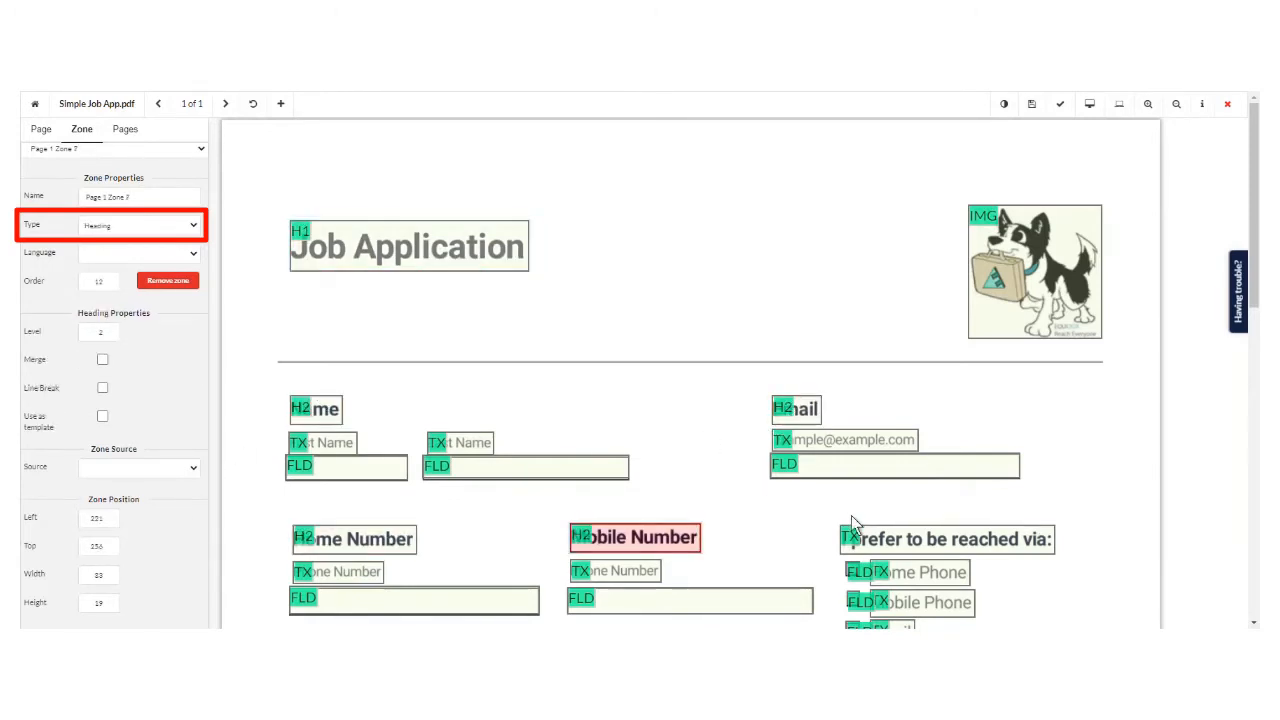
pyautogui.click(1034, 271)
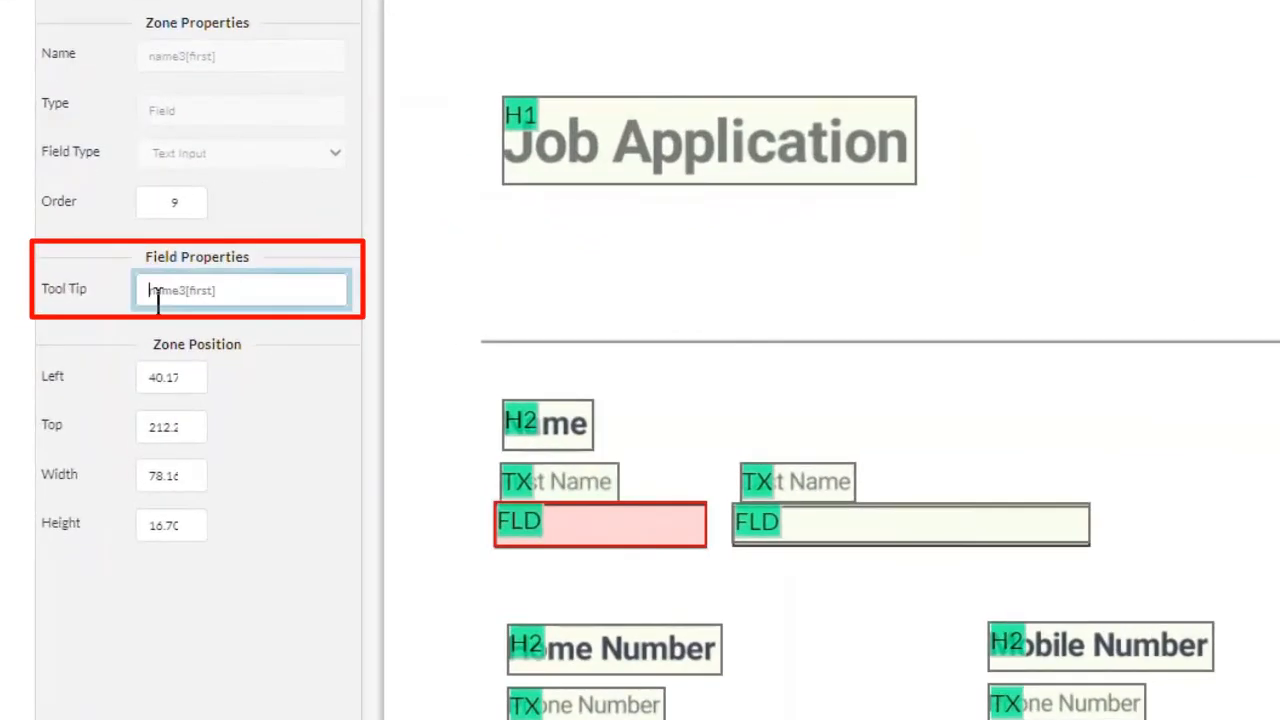
# Set tooltips 'Enter First Name', 'Enter Last Name', 'Enter Email' and 'Choose Home Phone as preferred'
pyautogui.write('Enter First Name')
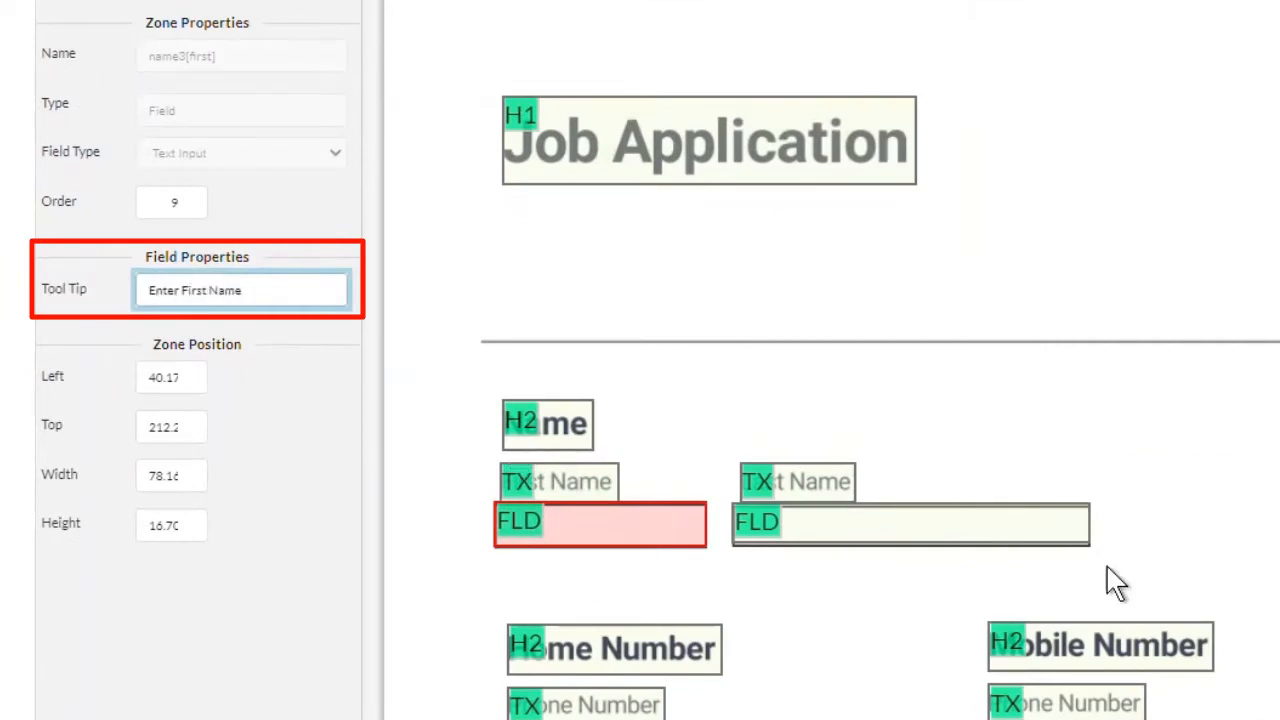
pyautogui.click(910, 524)
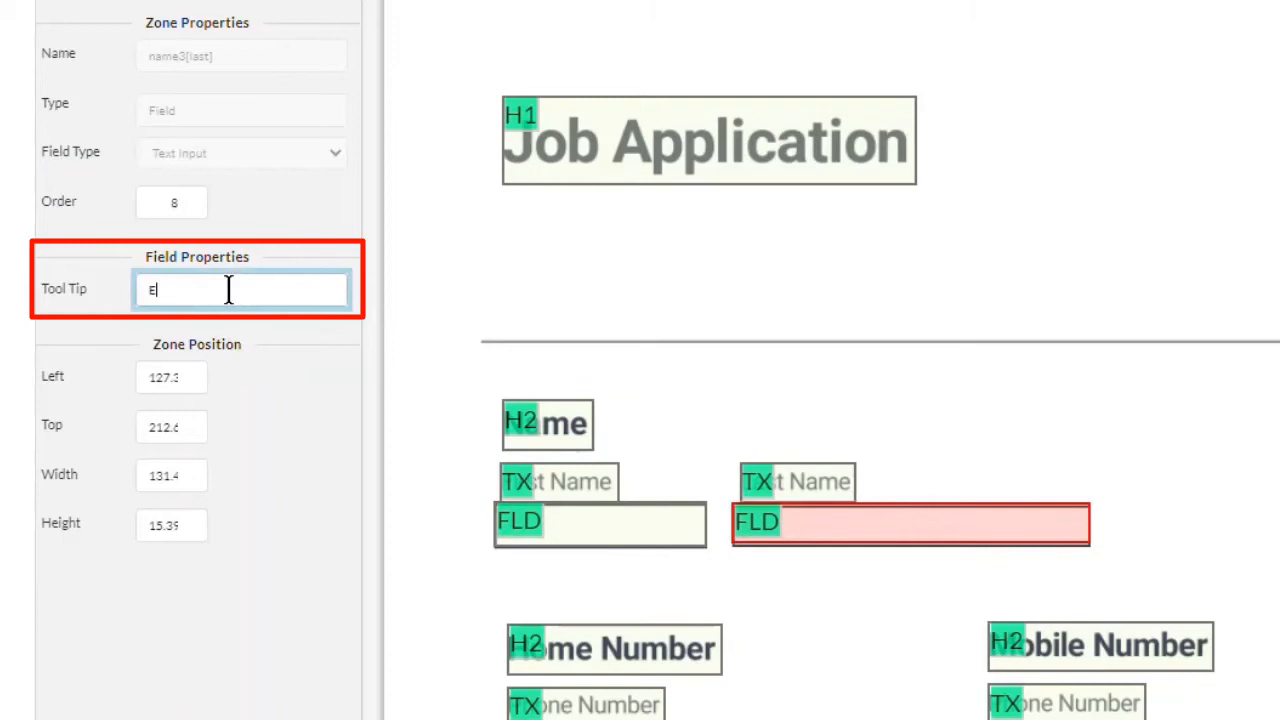
pyautogui.write('nter Last Name')
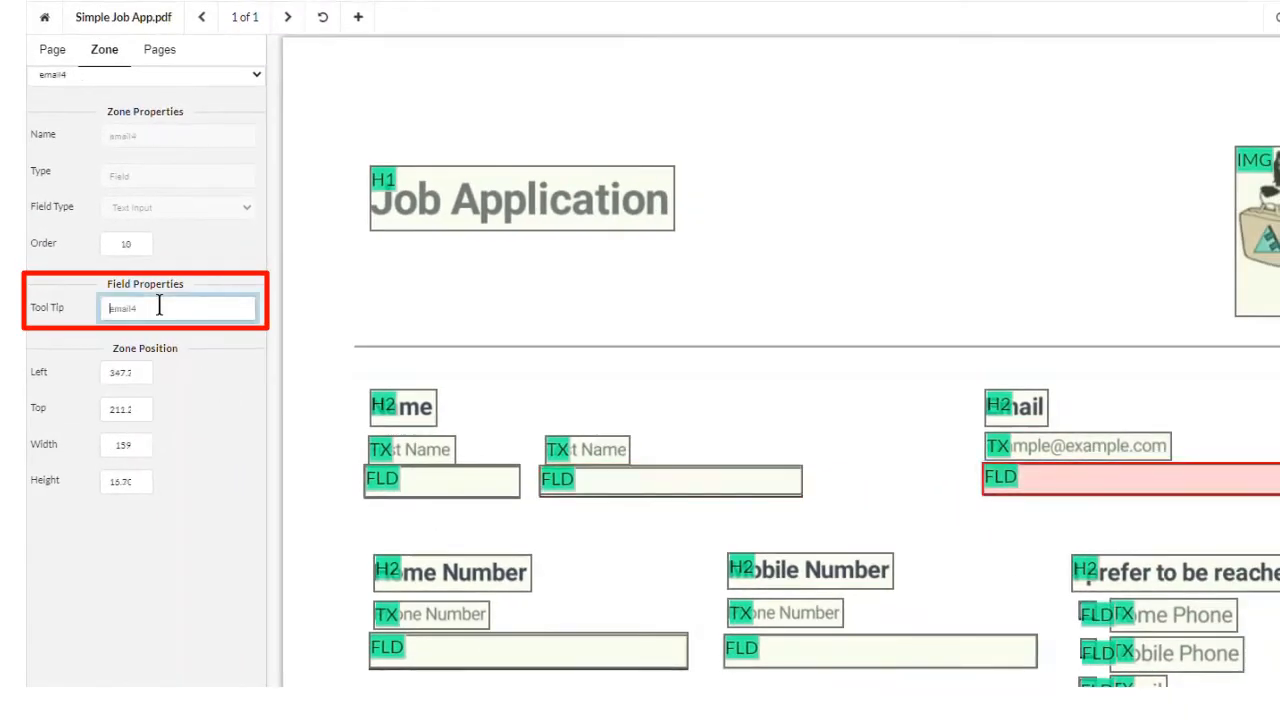
pyautogui.write('Enter Email')
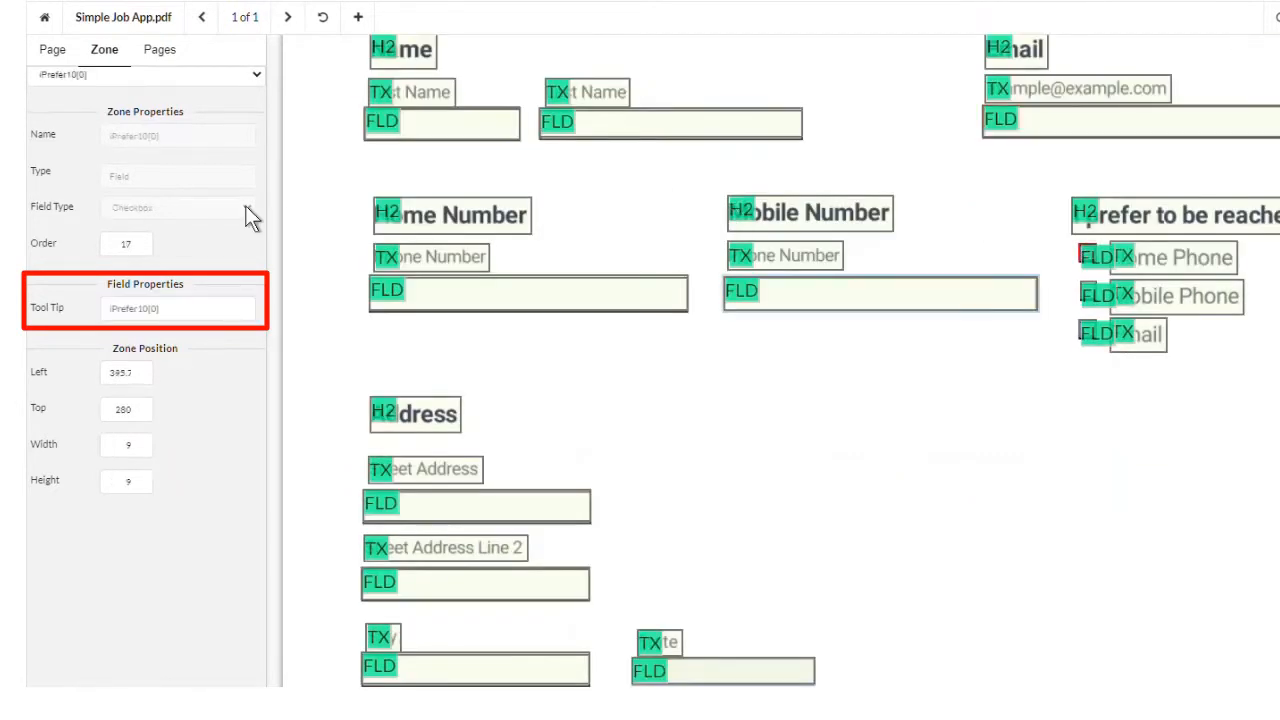
pyautogui.write('Choose Home Phone as p')
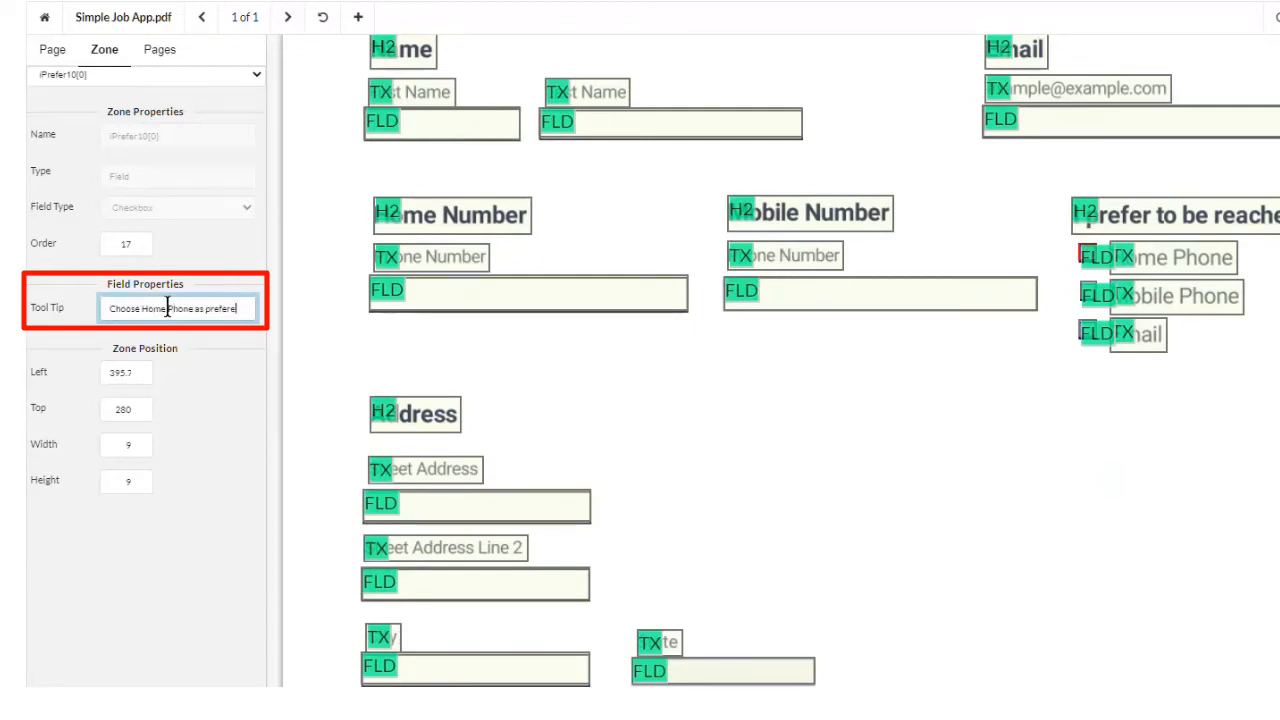
pyautogui.write('Home Phone is preferred contact')
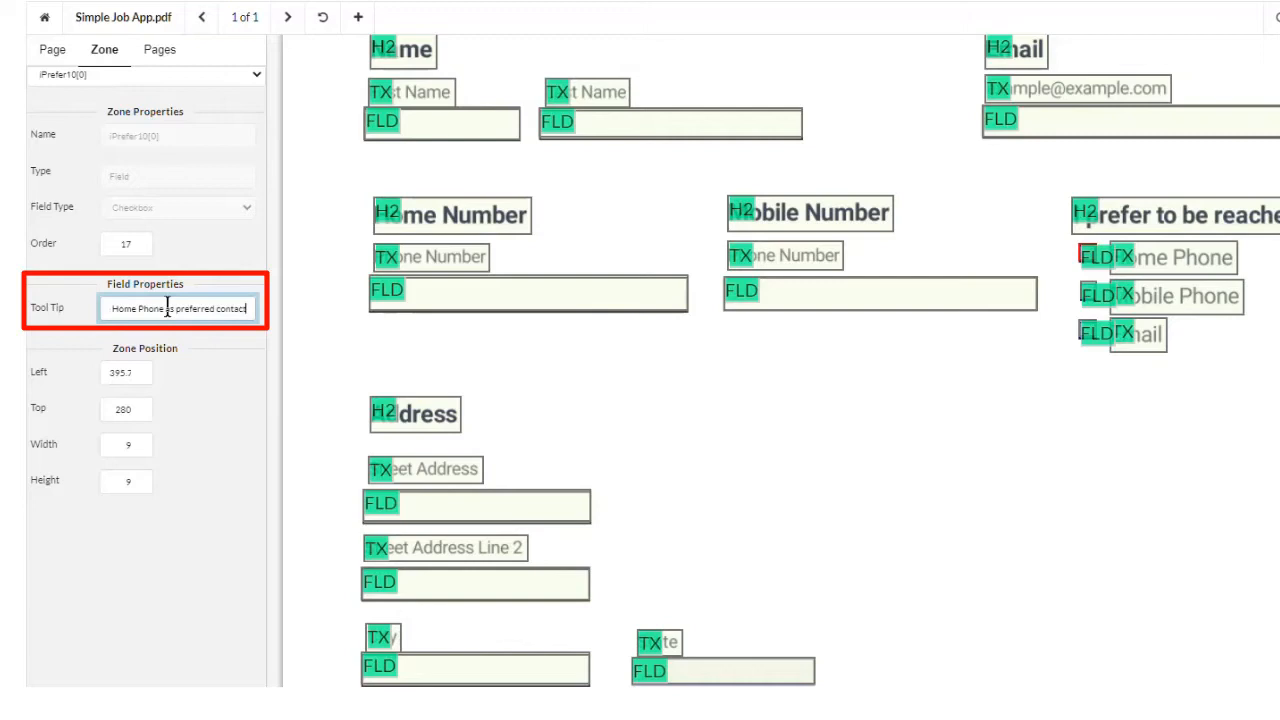
pyautogui.write('Choose Home Phone as preferred')
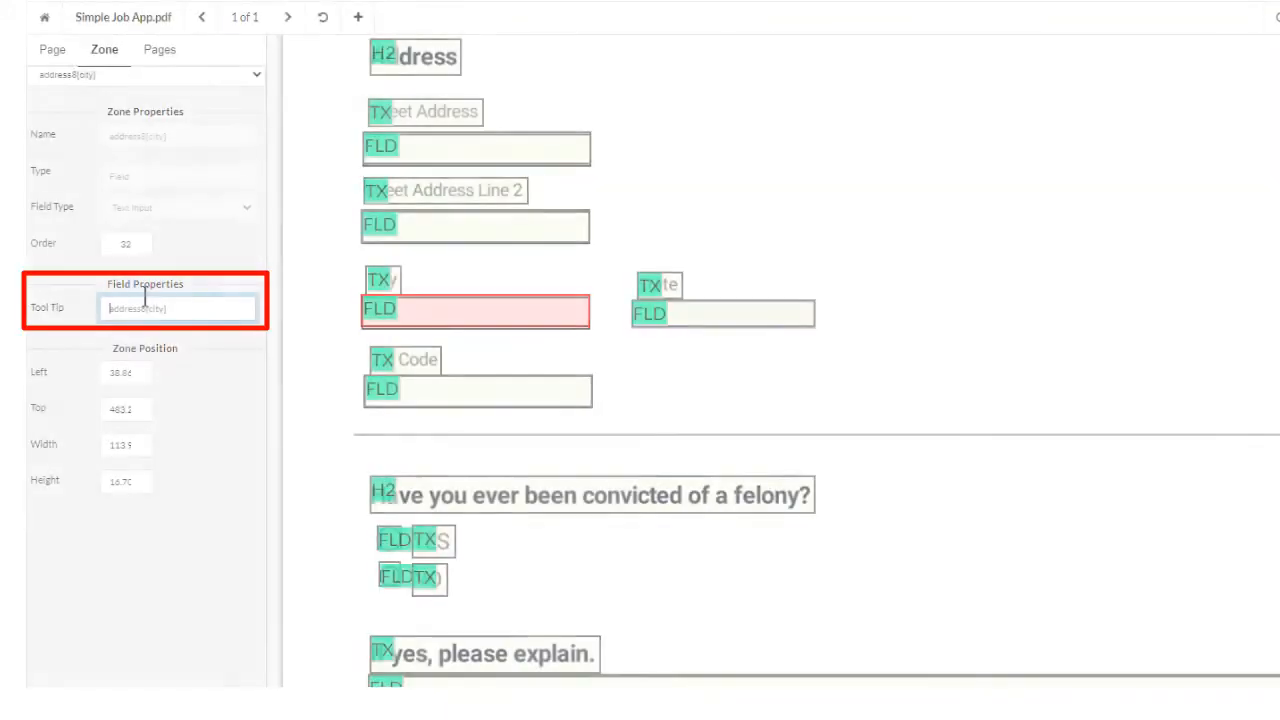
# Give the city, state and felony Yes fields tooltips 'Choose City', 'Choose State', 'Choose Yes'
pyautogui.write('Choose City')
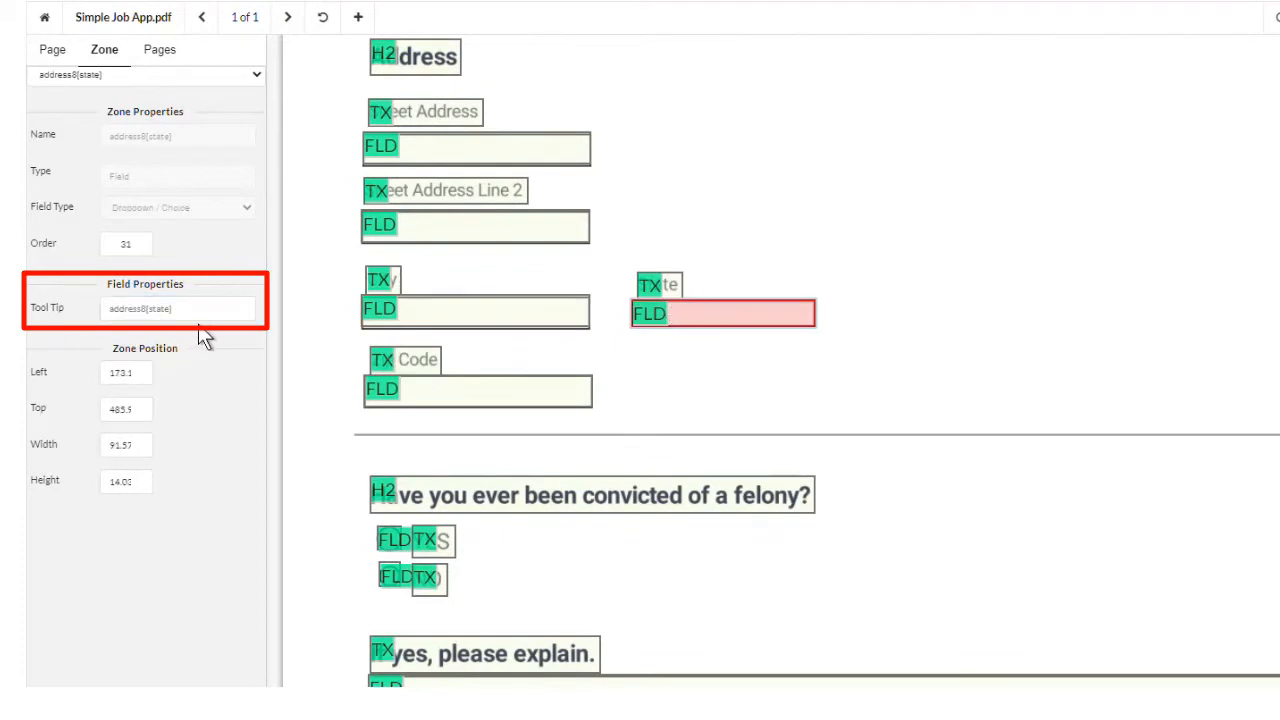
pyautogui.write('Ch')
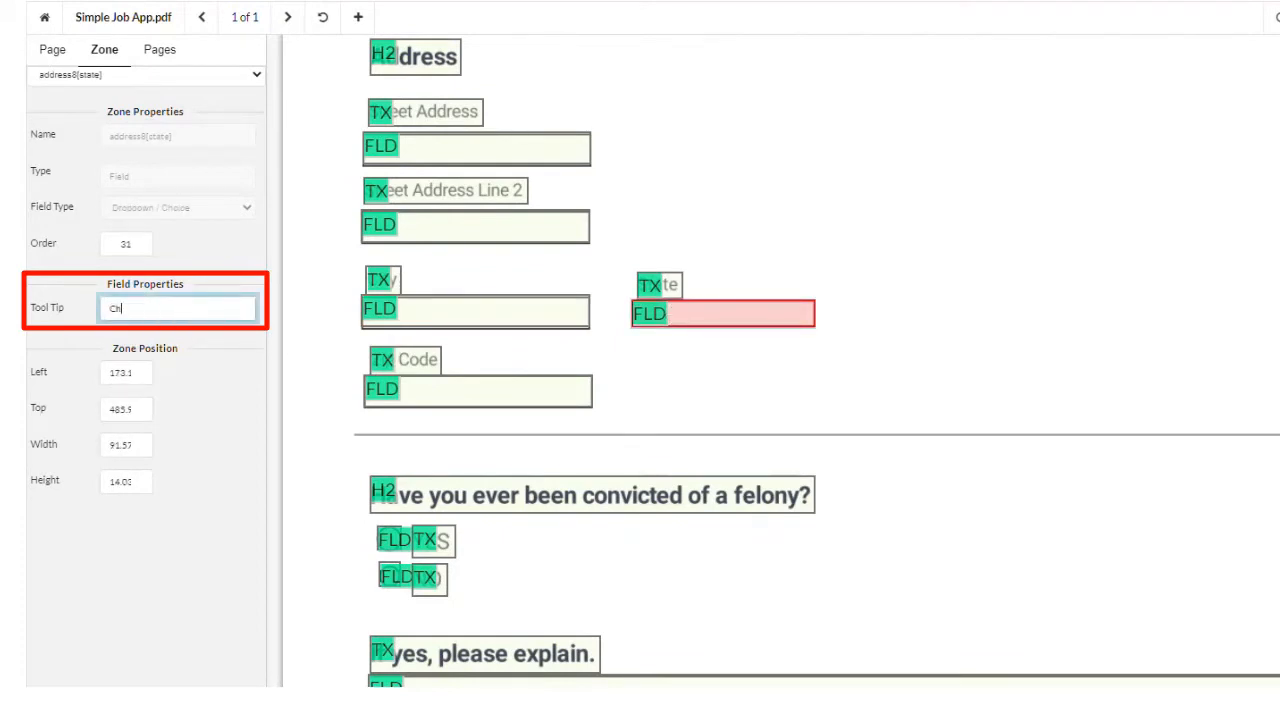
pyautogui.write('Choose State')
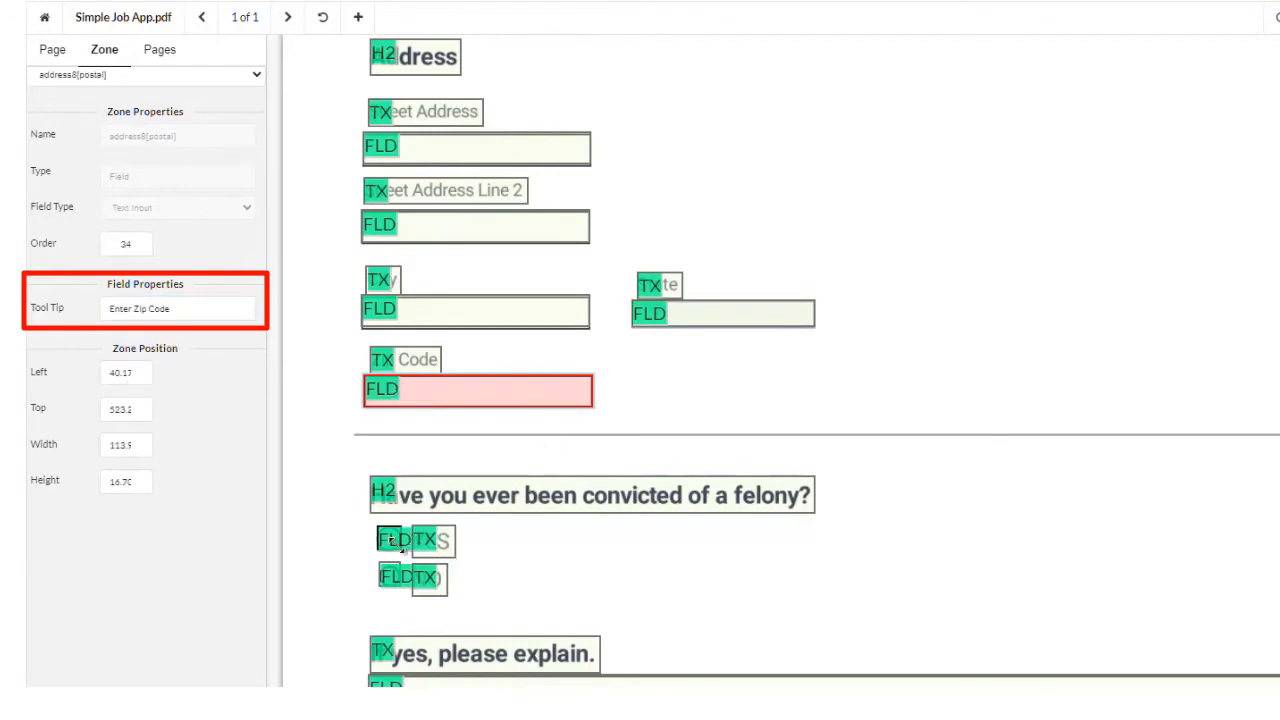
pyautogui.click(390, 540)
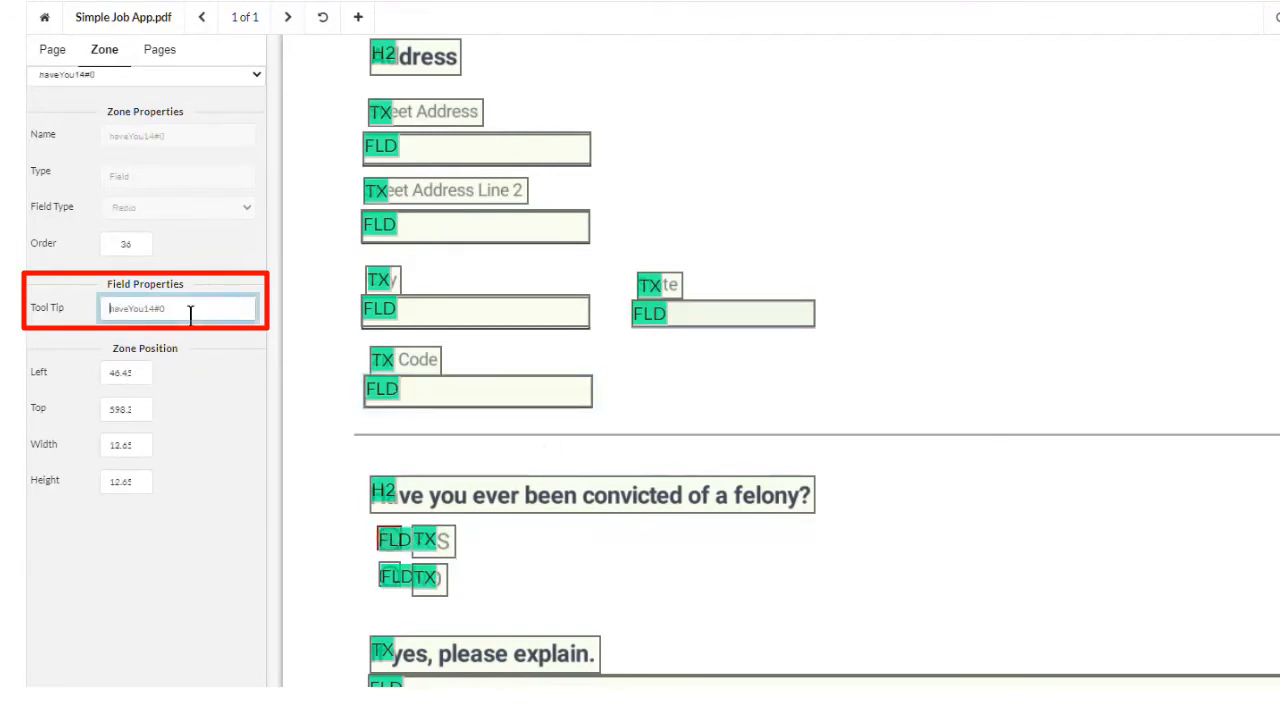
pyautogui.write('Choose Yes')
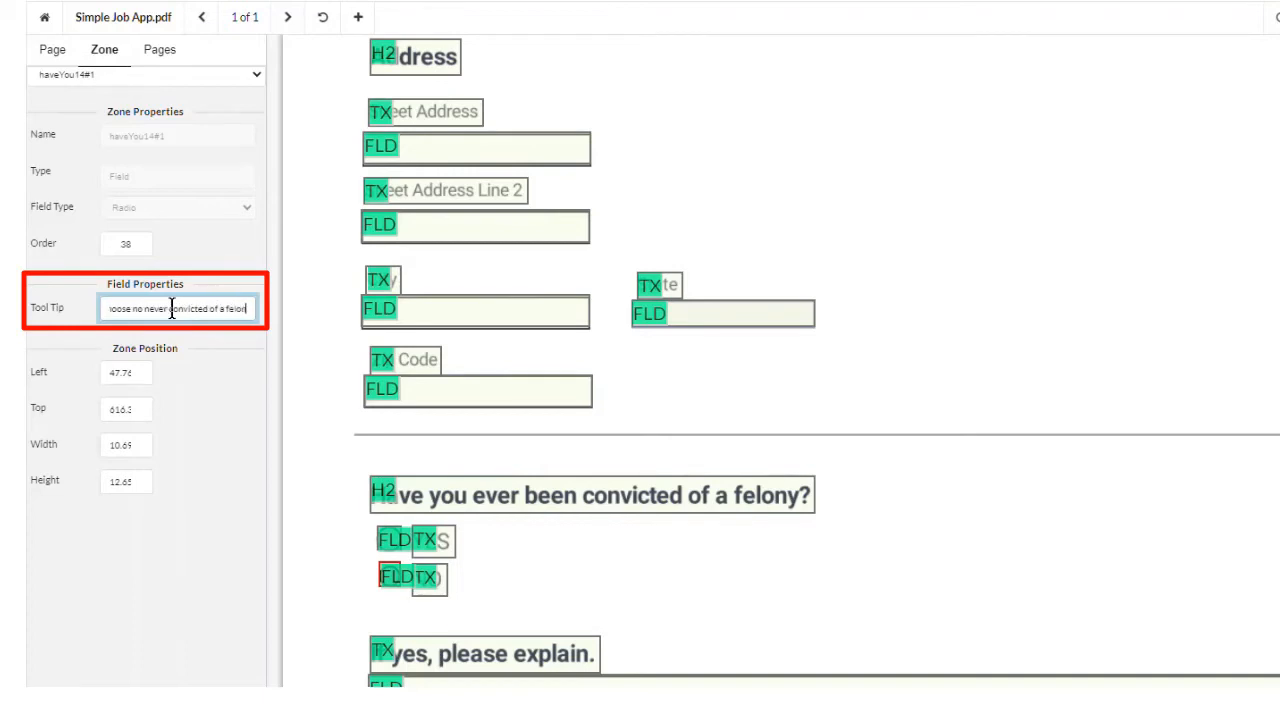
# Add tooltips 'Explain any fel…' and 'Enter Date MM/DD/YYYY' to the explanation and date fields
pyautogui.scroll(-3)
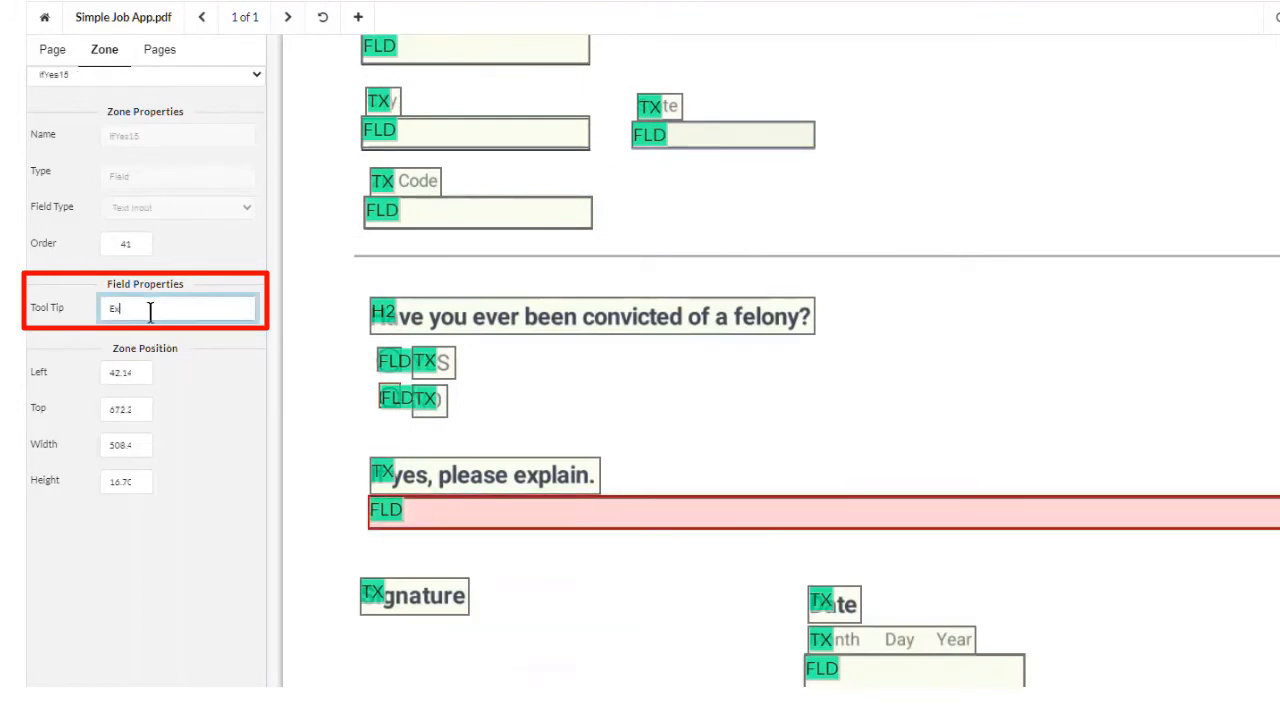
pyautogui.write('Explain any fel')
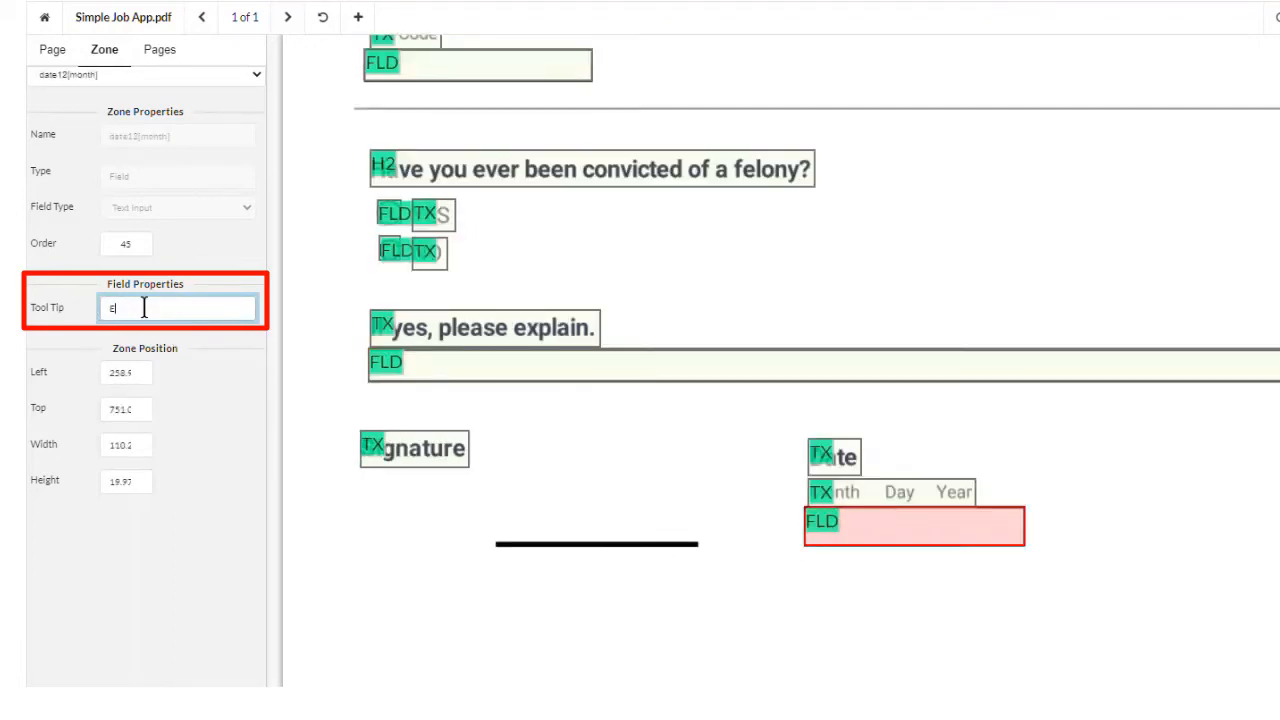
pyautogui.write('Enter Date')
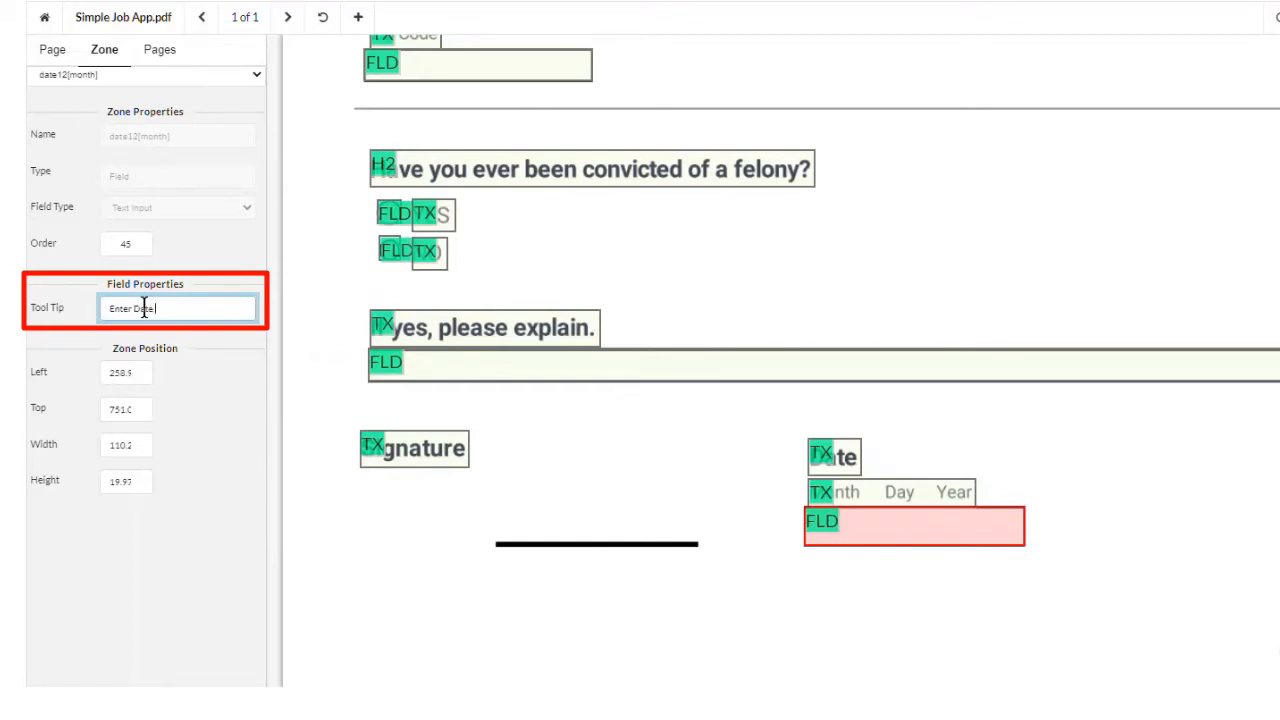
pyautogui.write('MM/DD/')
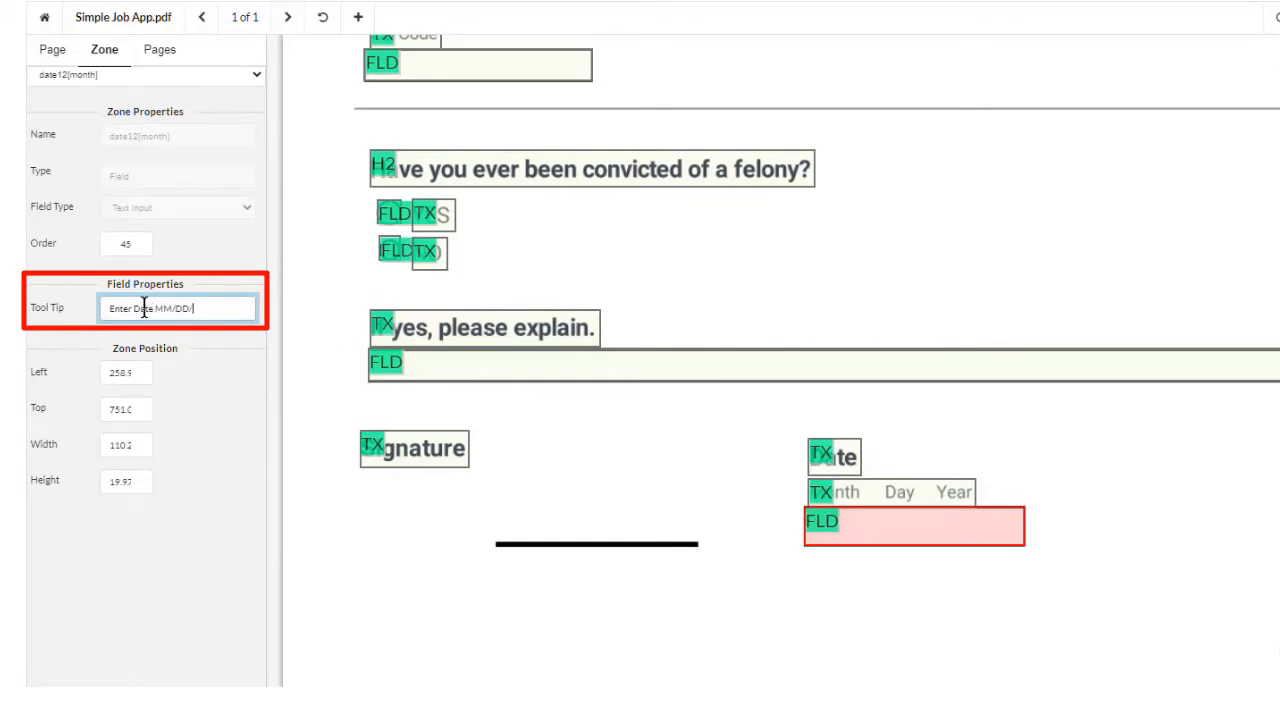
pyautogui.write('YYYY')
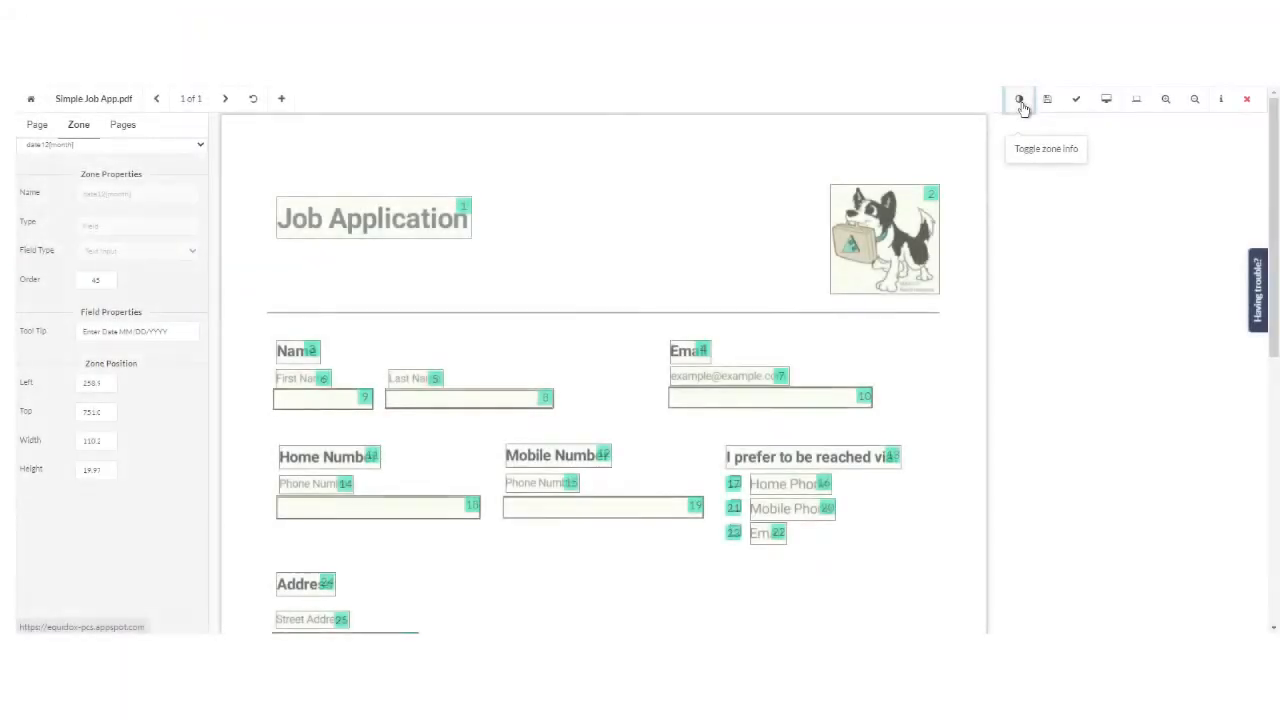
# Show zone order numbers, auto re-order the page, and set the dog image's order to 1.5
pyautogui.click(1018, 98)
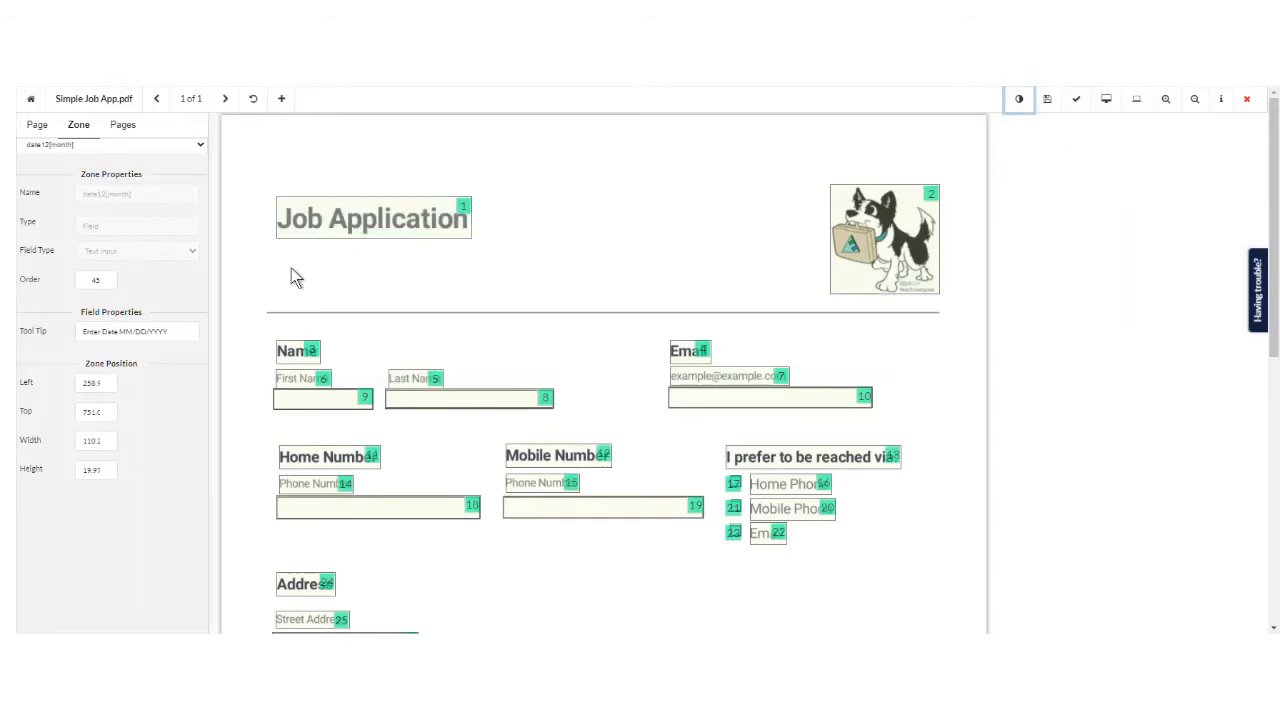
pyautogui.click(37, 124)
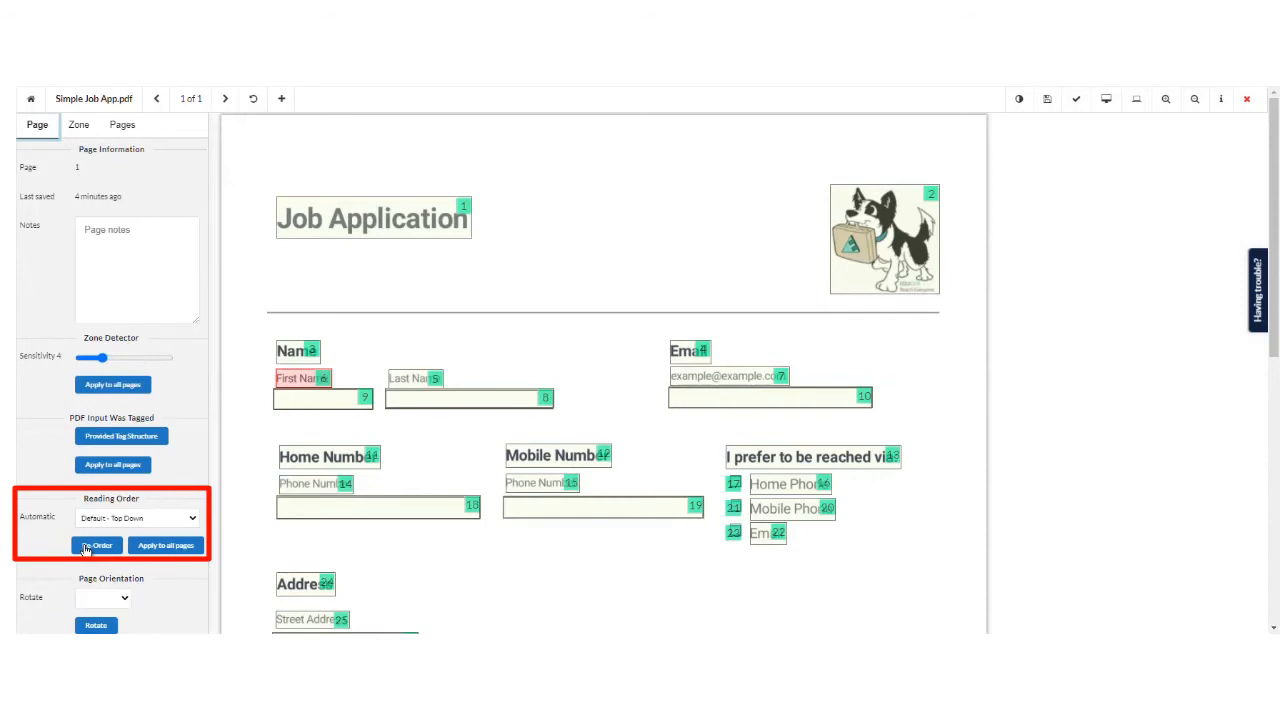
pyautogui.click(96, 545)
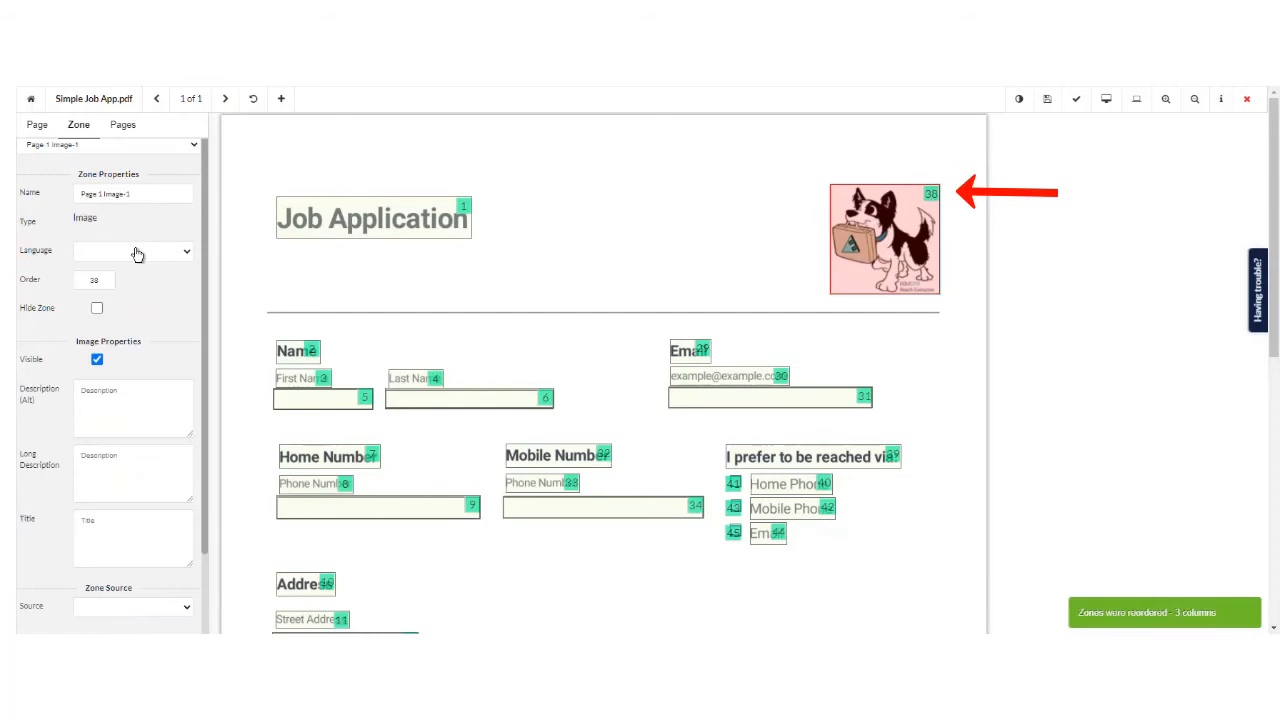
pyautogui.click(94, 279)
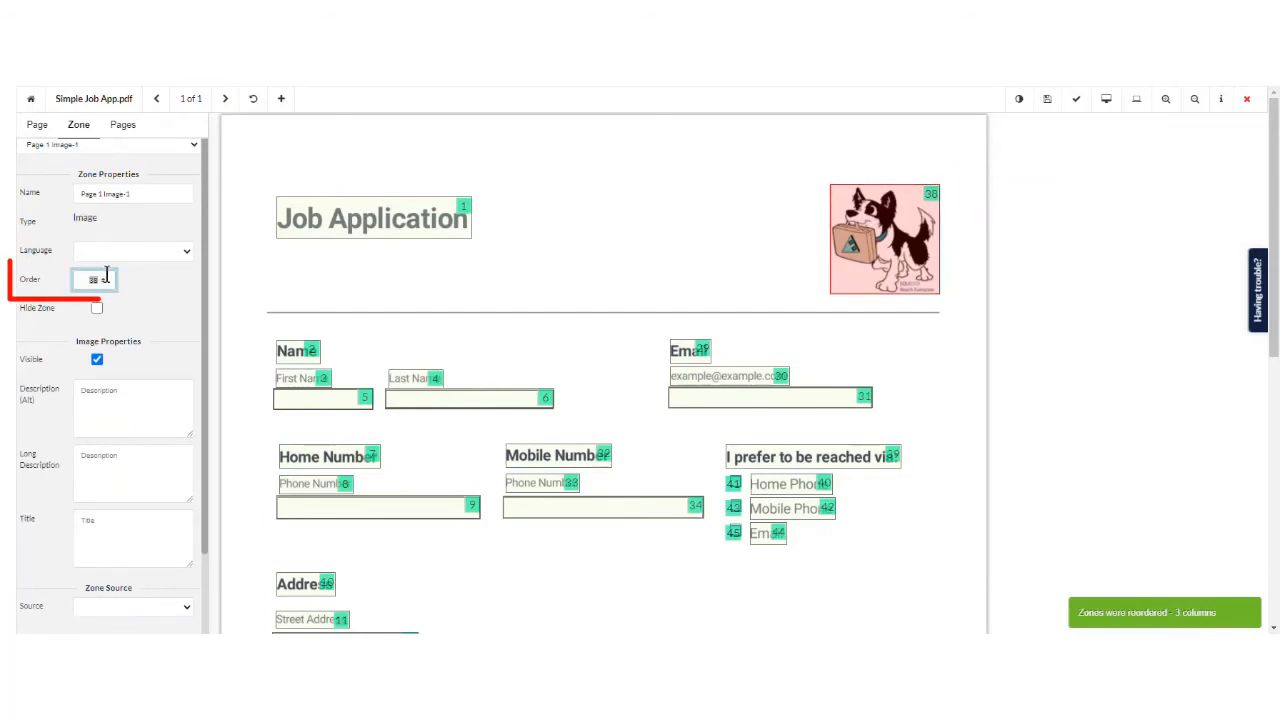
pyautogui.write('1.5')
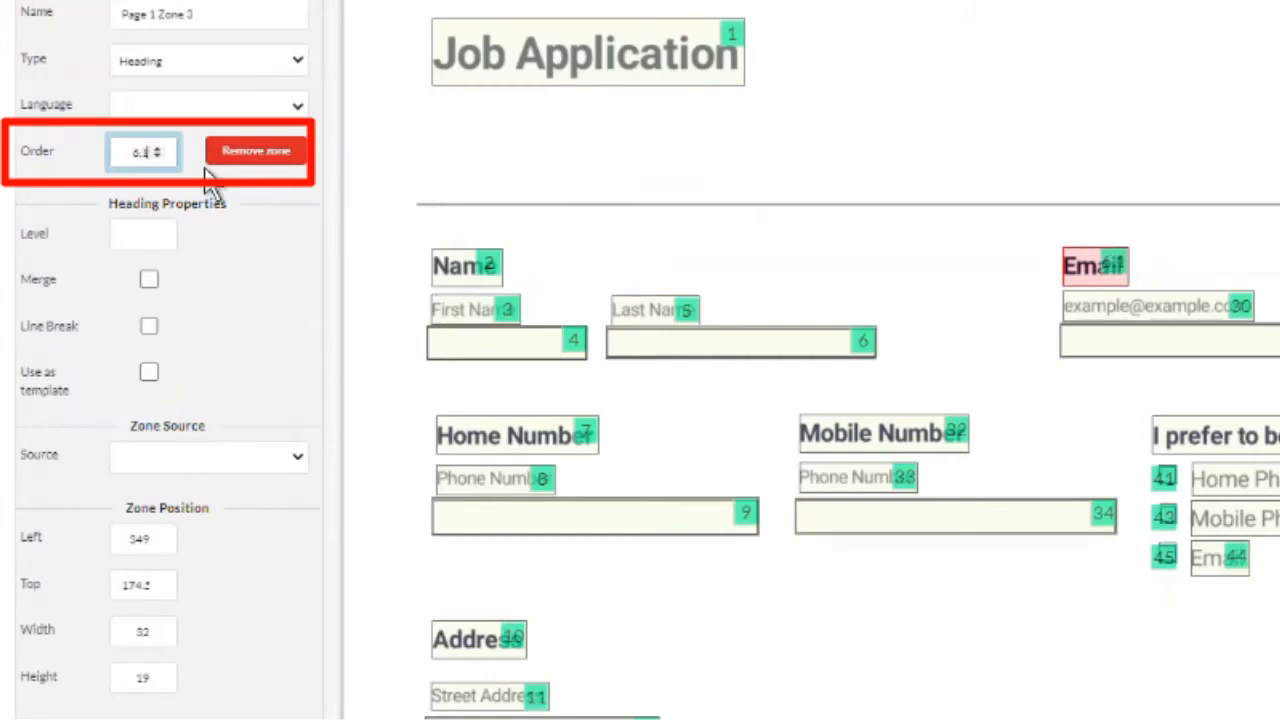
# Renumber the email example text to 6.2 and the mobile phone field to 9.3
pyautogui.click(1158, 305)
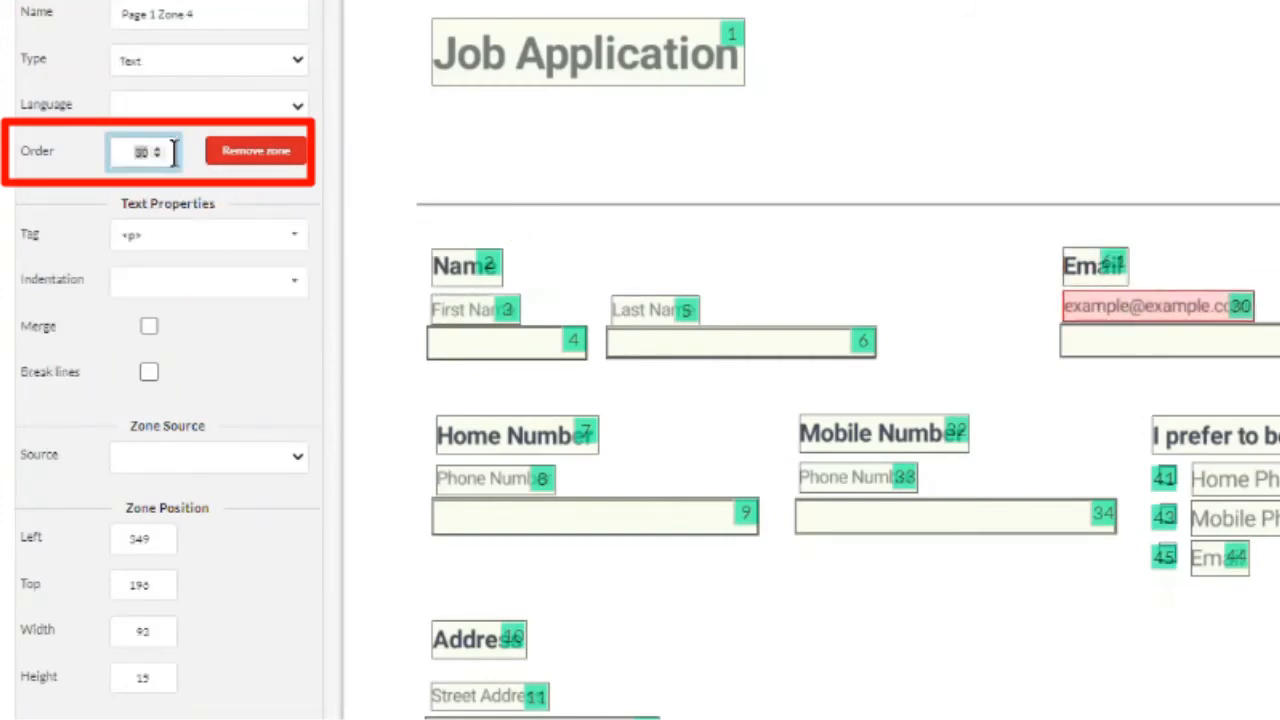
pyautogui.write('6.2')
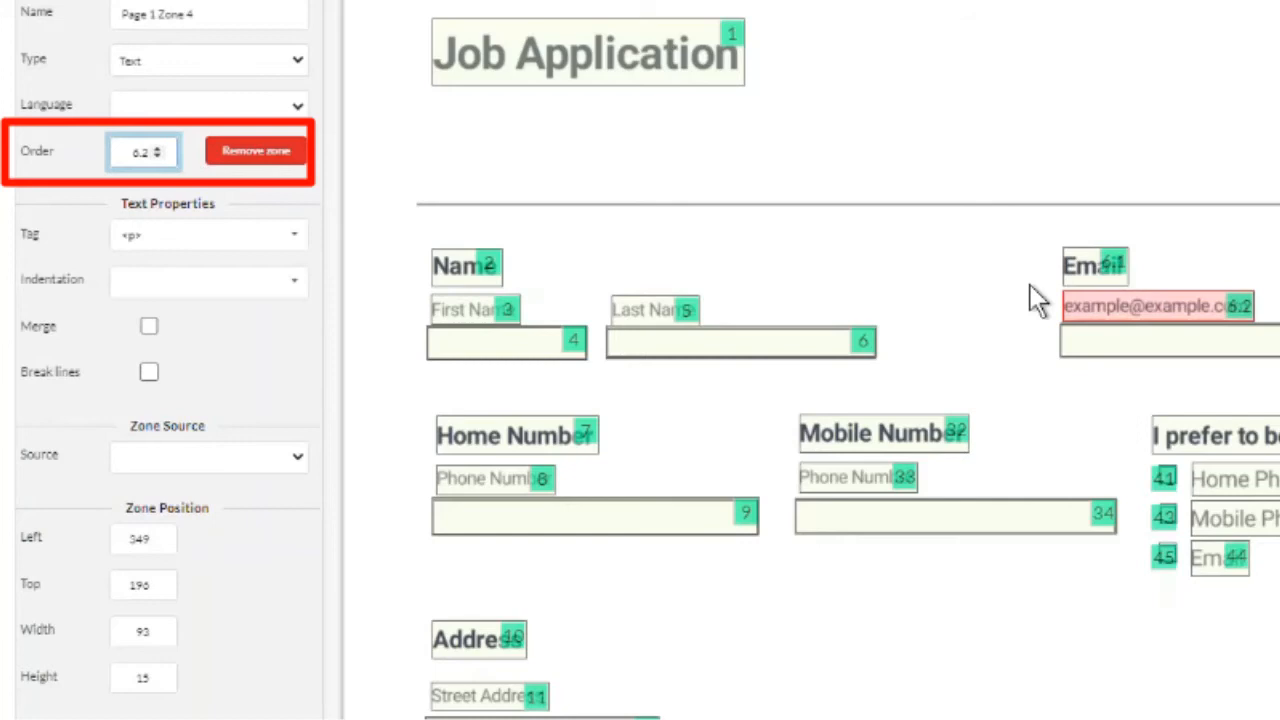
pyautogui.click(1165, 340)
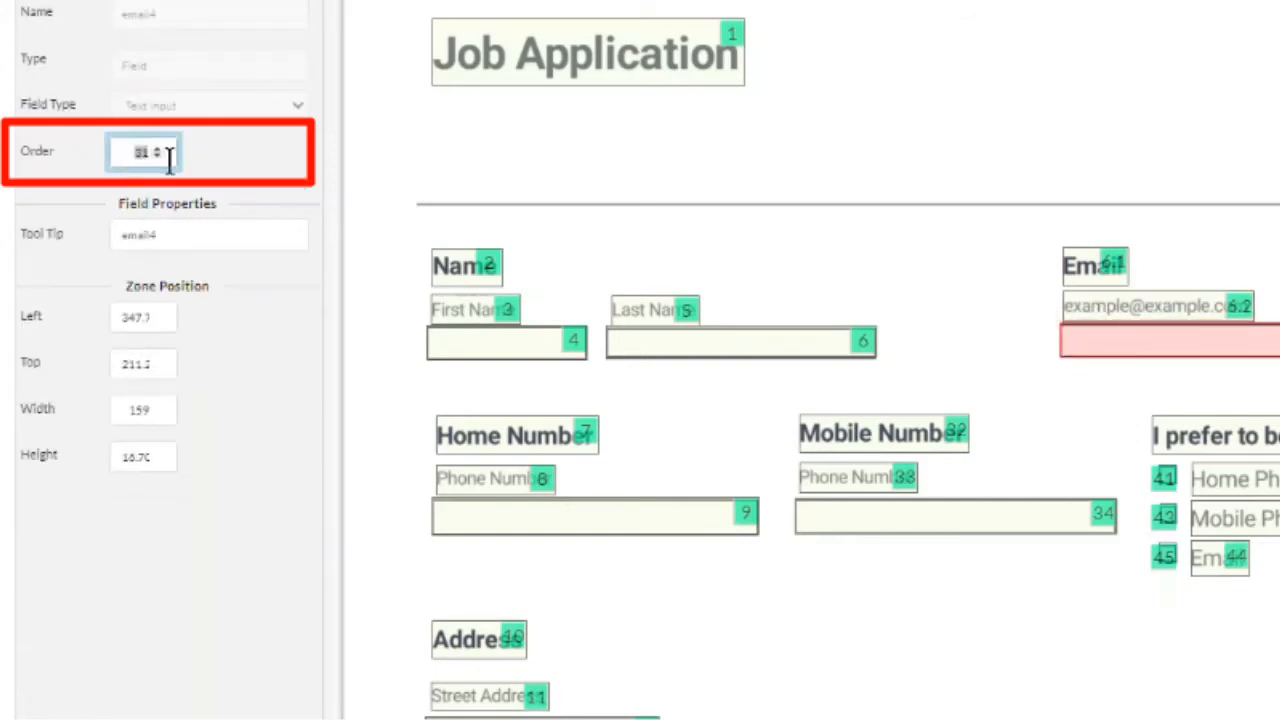
pyautogui.click(515, 435)
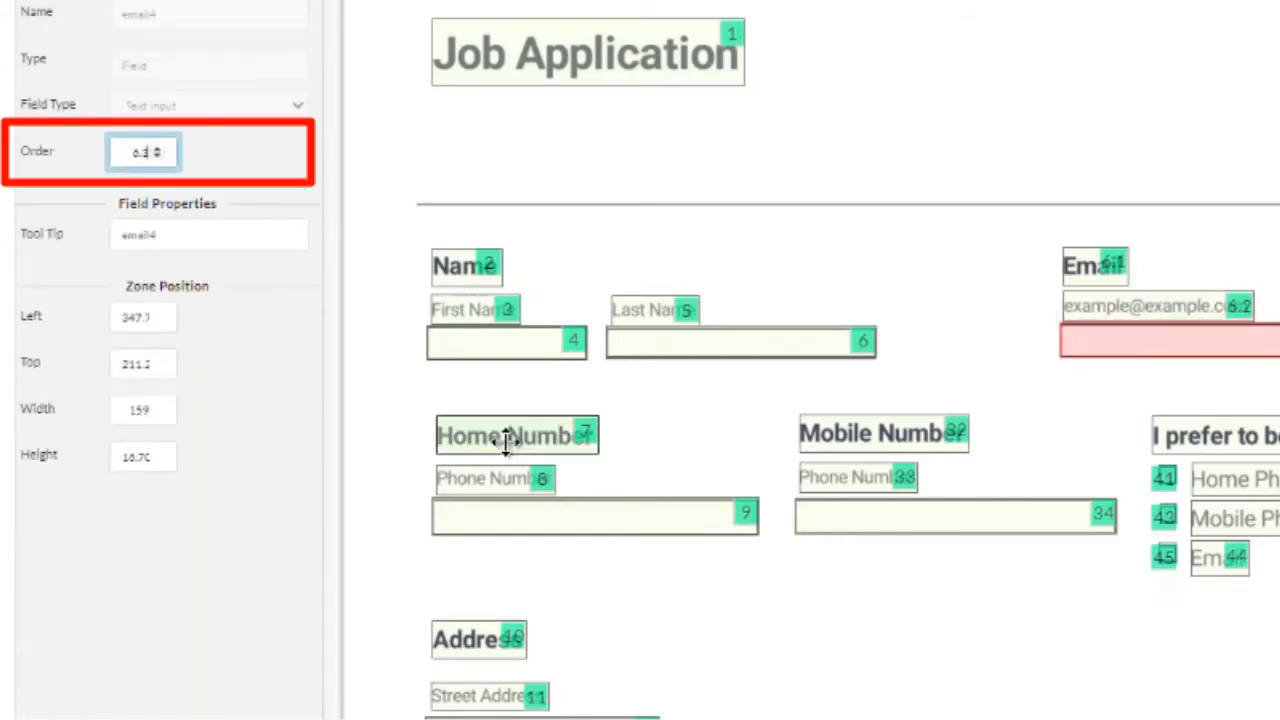
pyautogui.click(595, 513)
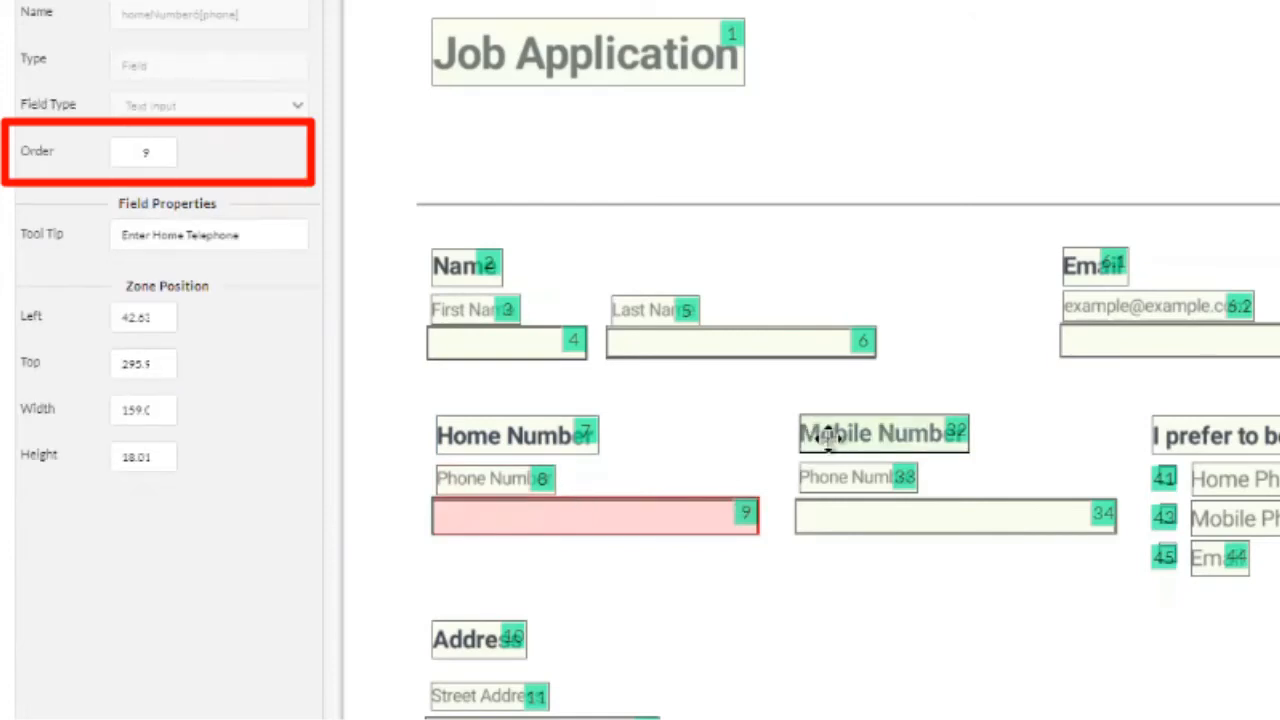
pyautogui.click(880, 433)
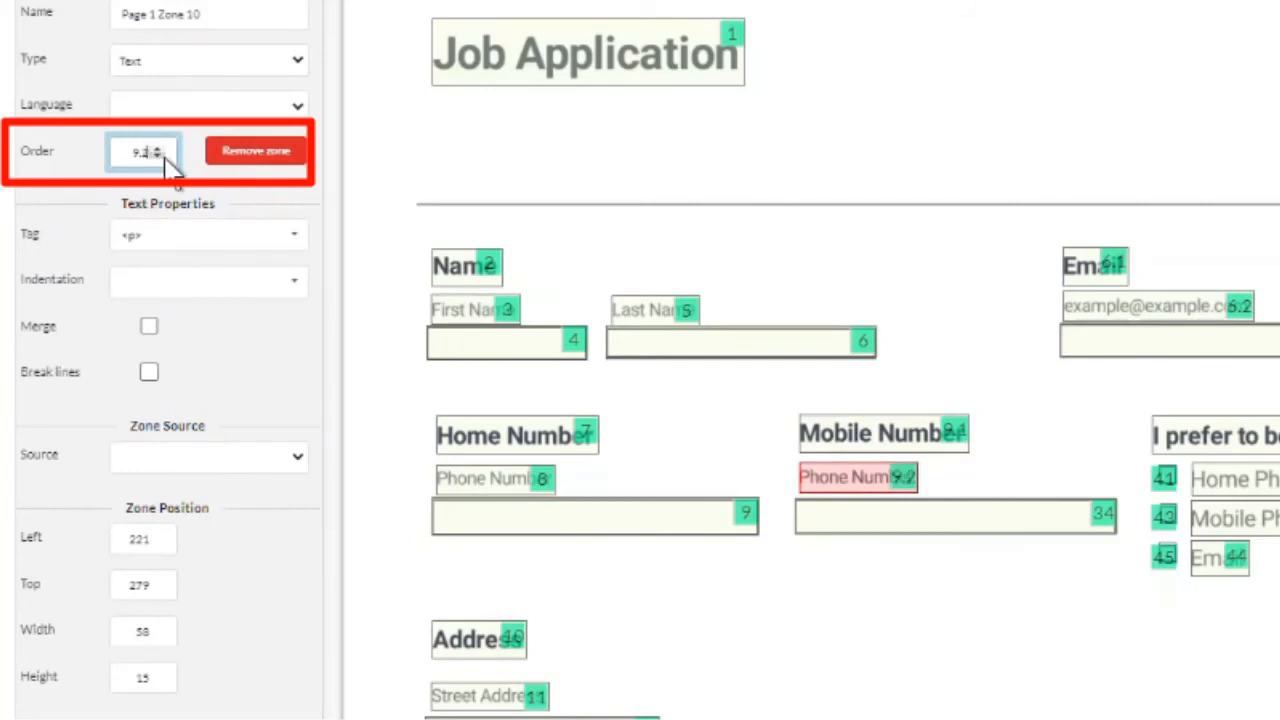
pyautogui.click(955, 515)
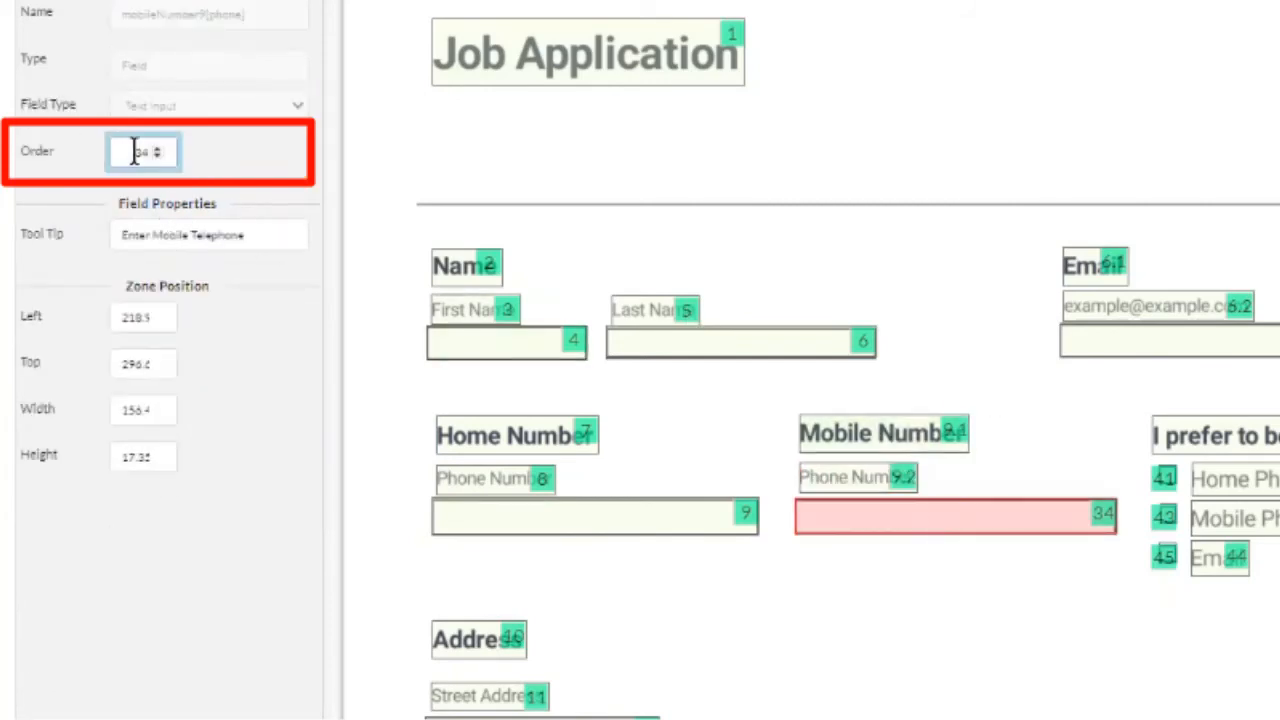
pyautogui.write('9.3')
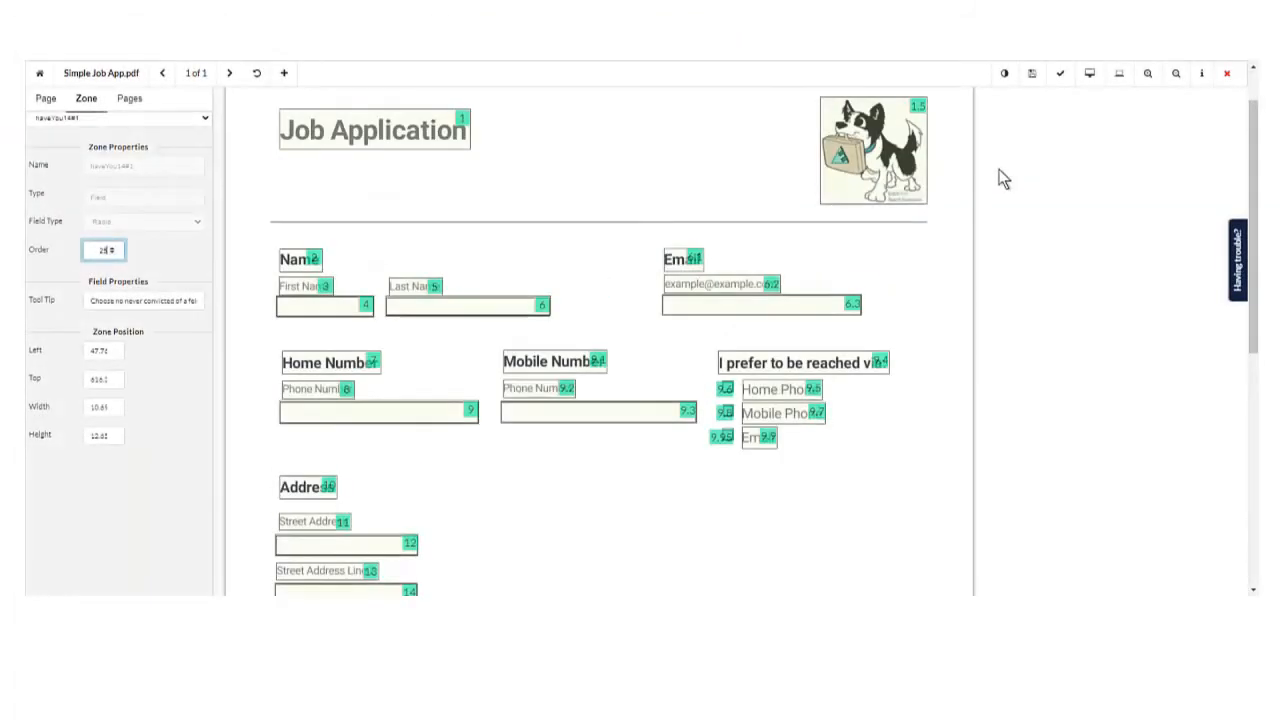
pyautogui.moveTo(1089, 73)
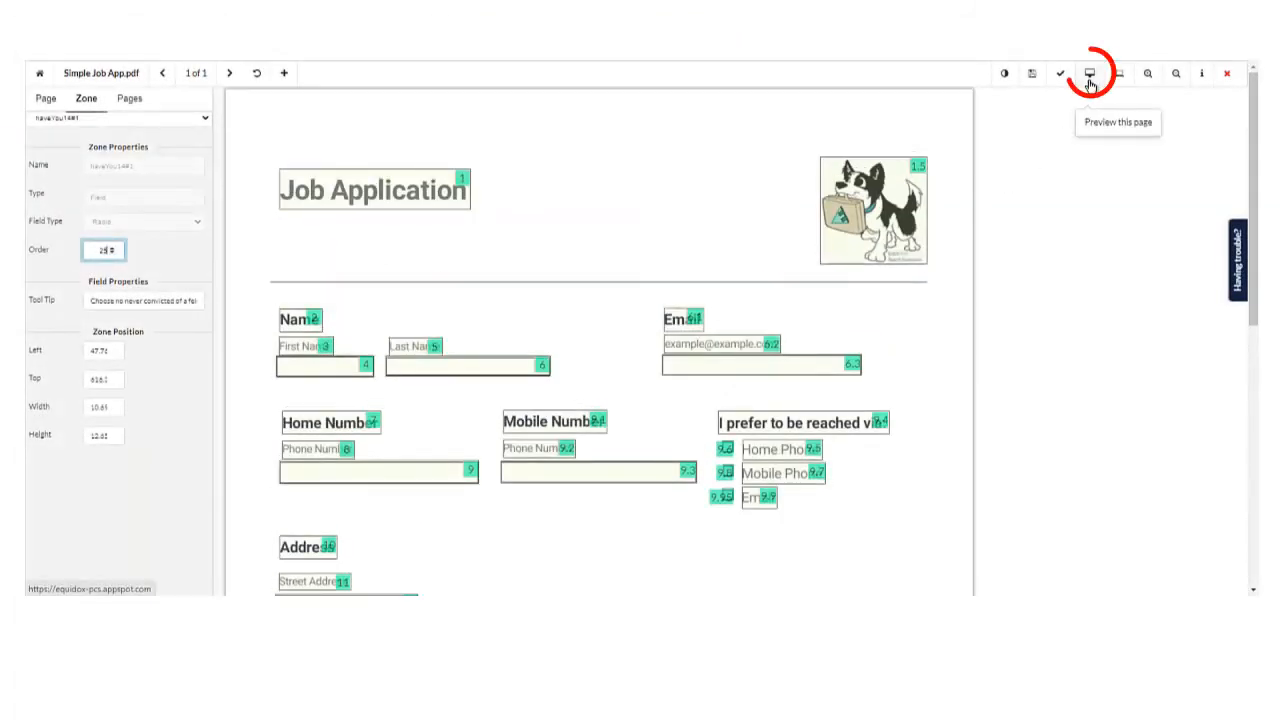
pyautogui.click(1089, 73)
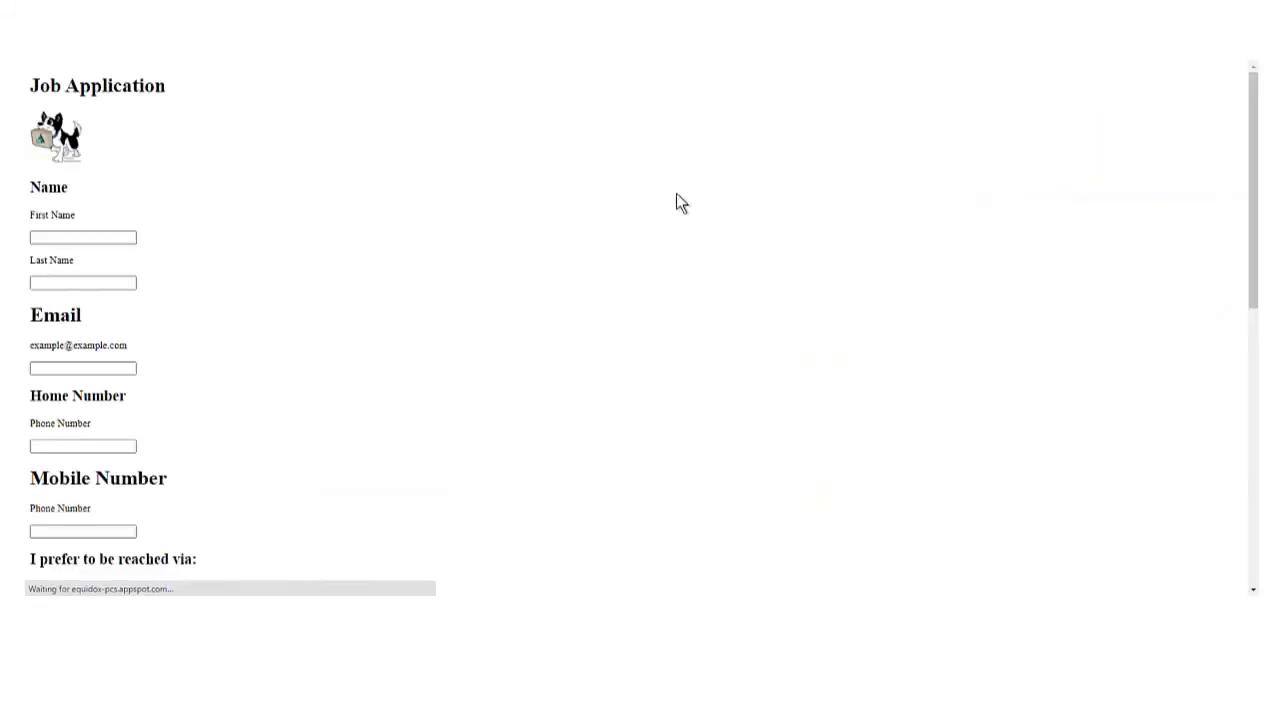
pyautogui.scroll(-3)
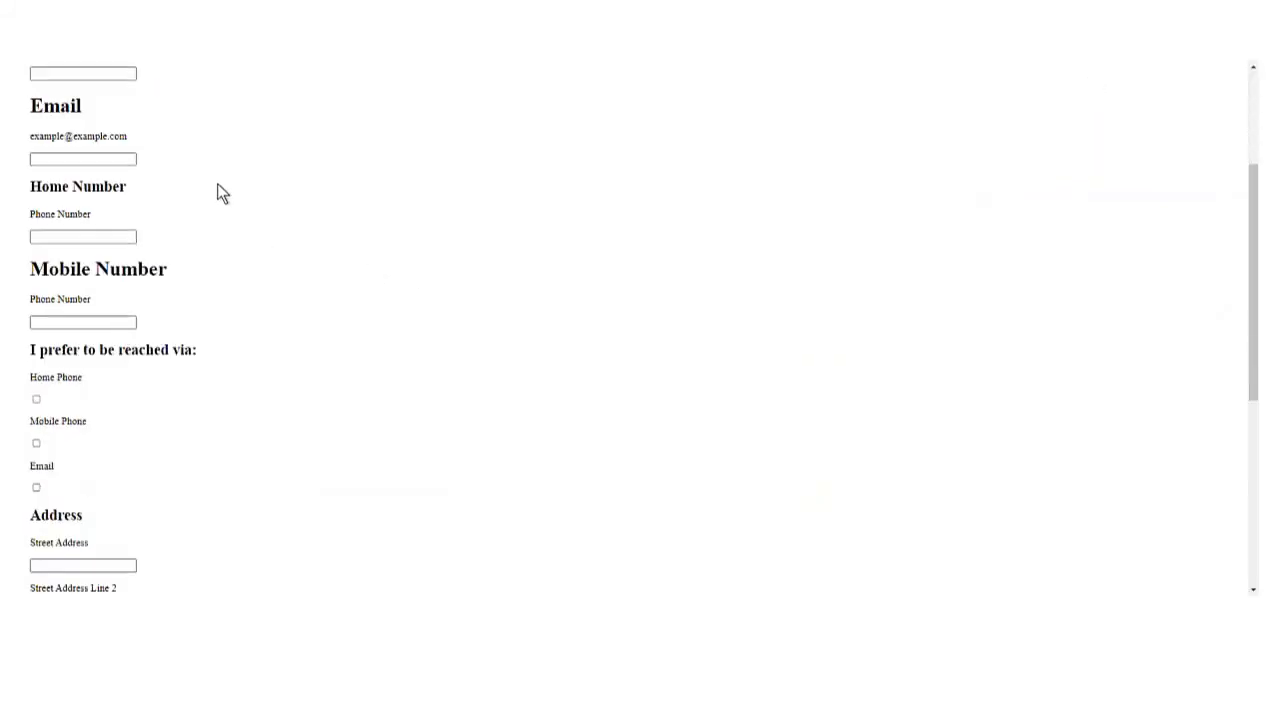
pyautogui.scroll(-3)
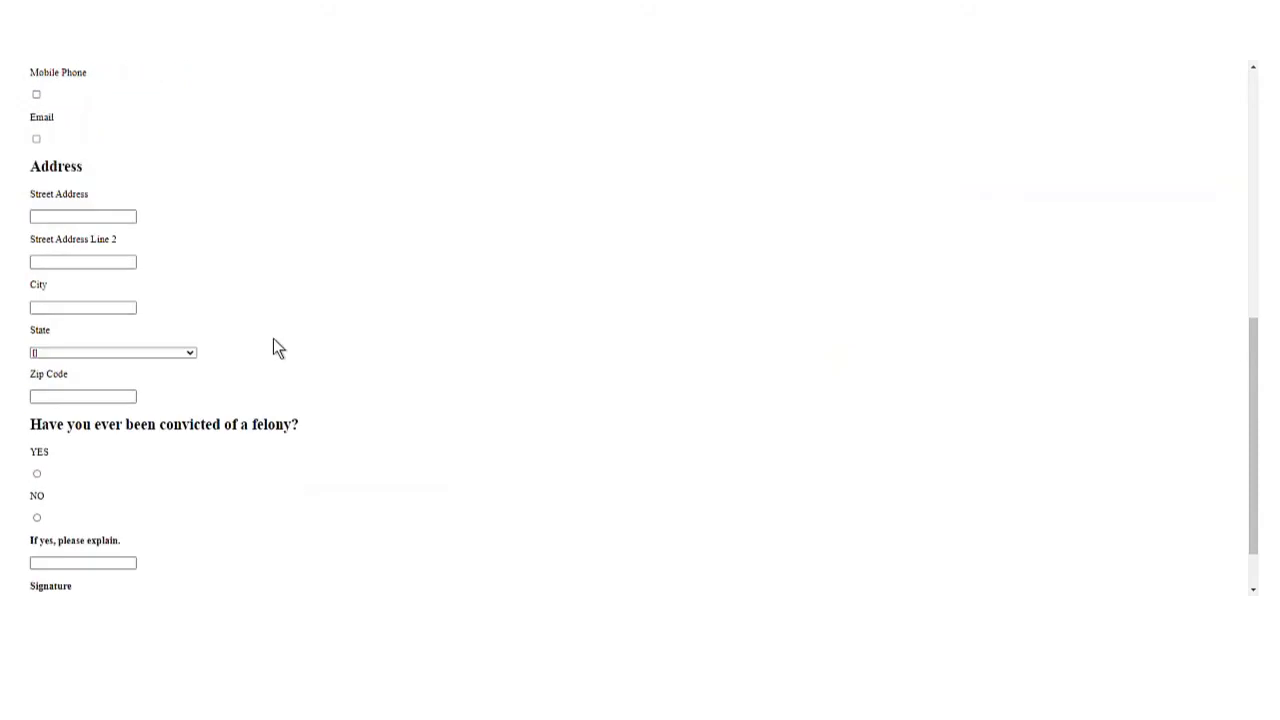
pyautogui.scroll(-3)
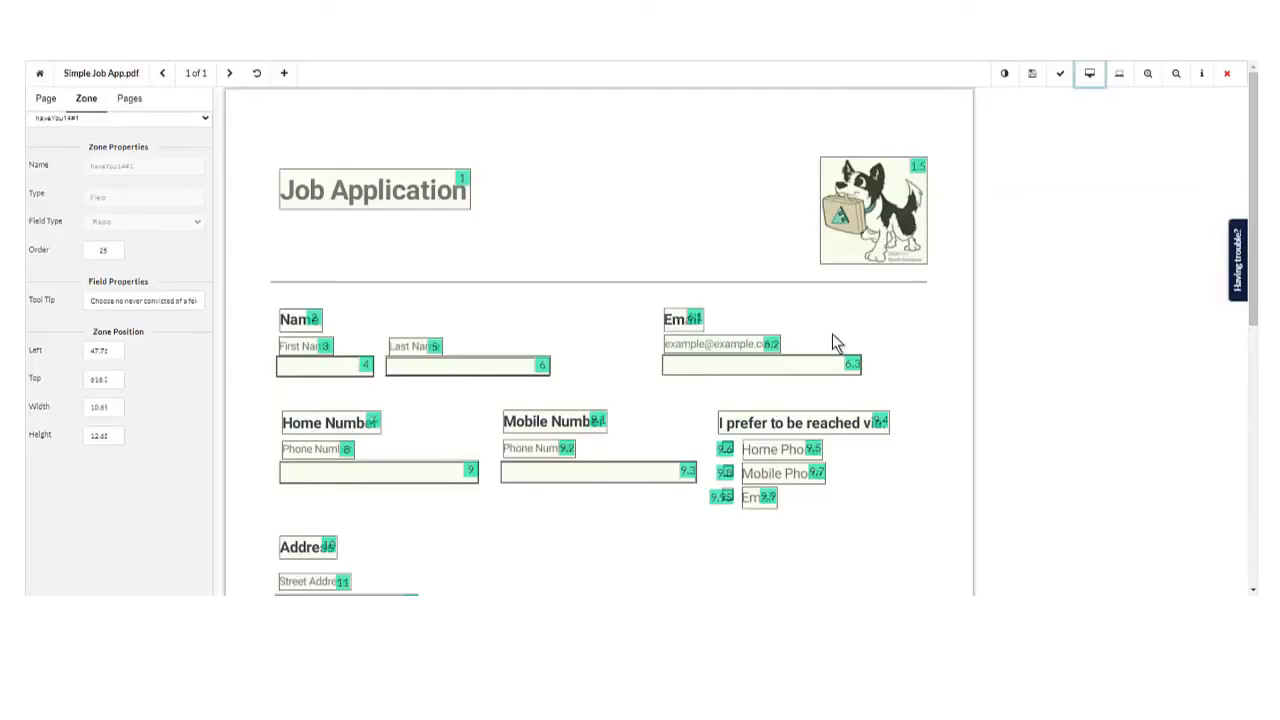
pyautogui.moveTo(1120, 73)
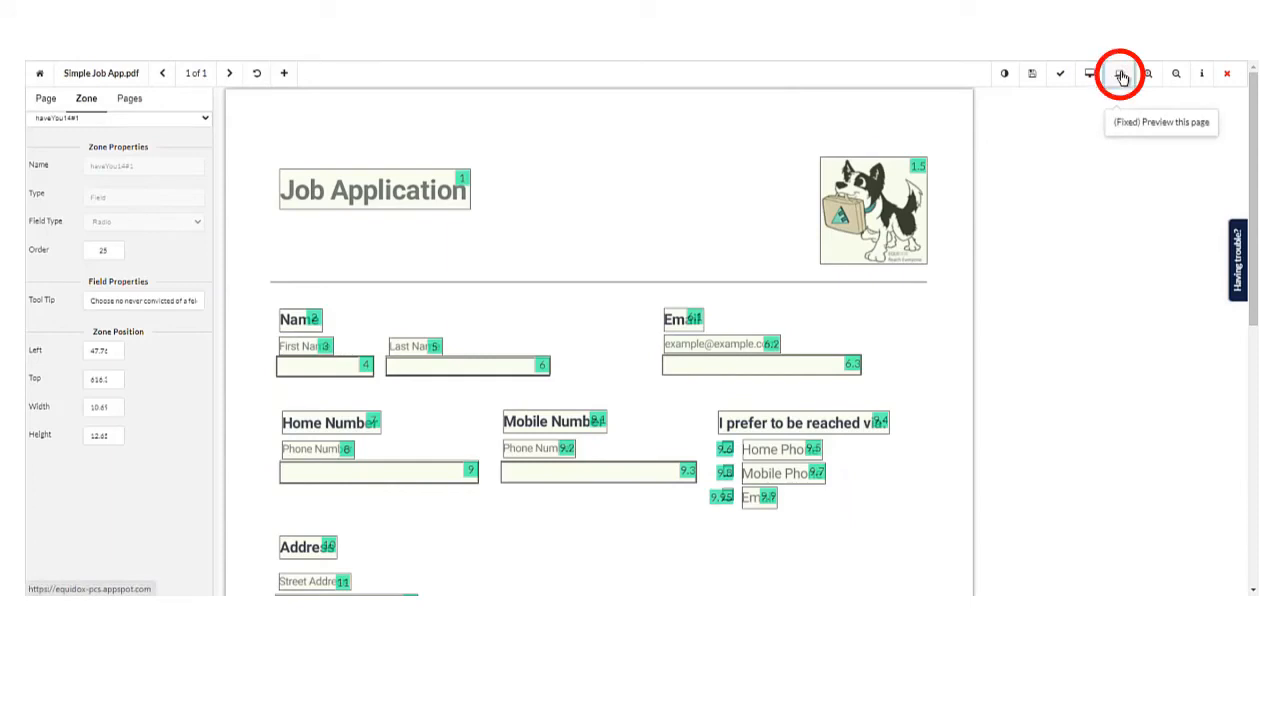
# Preview the remediated page in fixed layout
pyautogui.click(1120, 73)
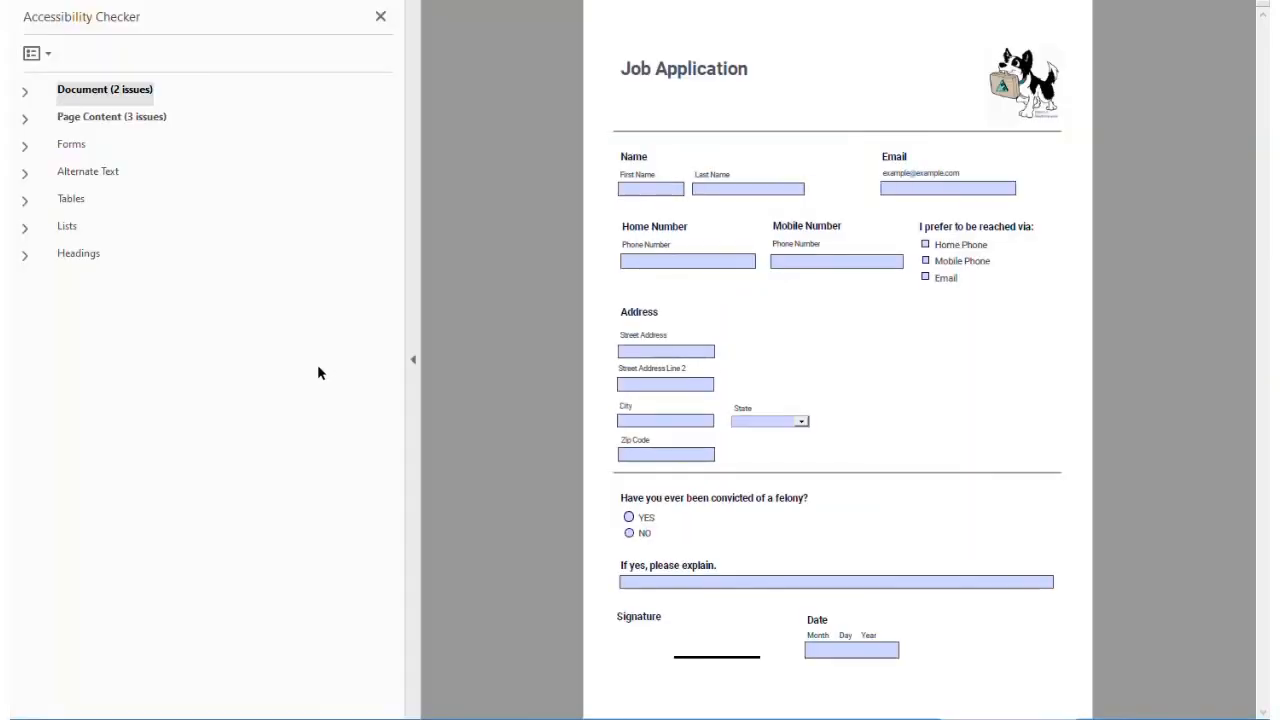
# Expand the Document (2 issues) and Page Content (3 issues) results in the Accessibility Checker
pyautogui.click(25, 92)
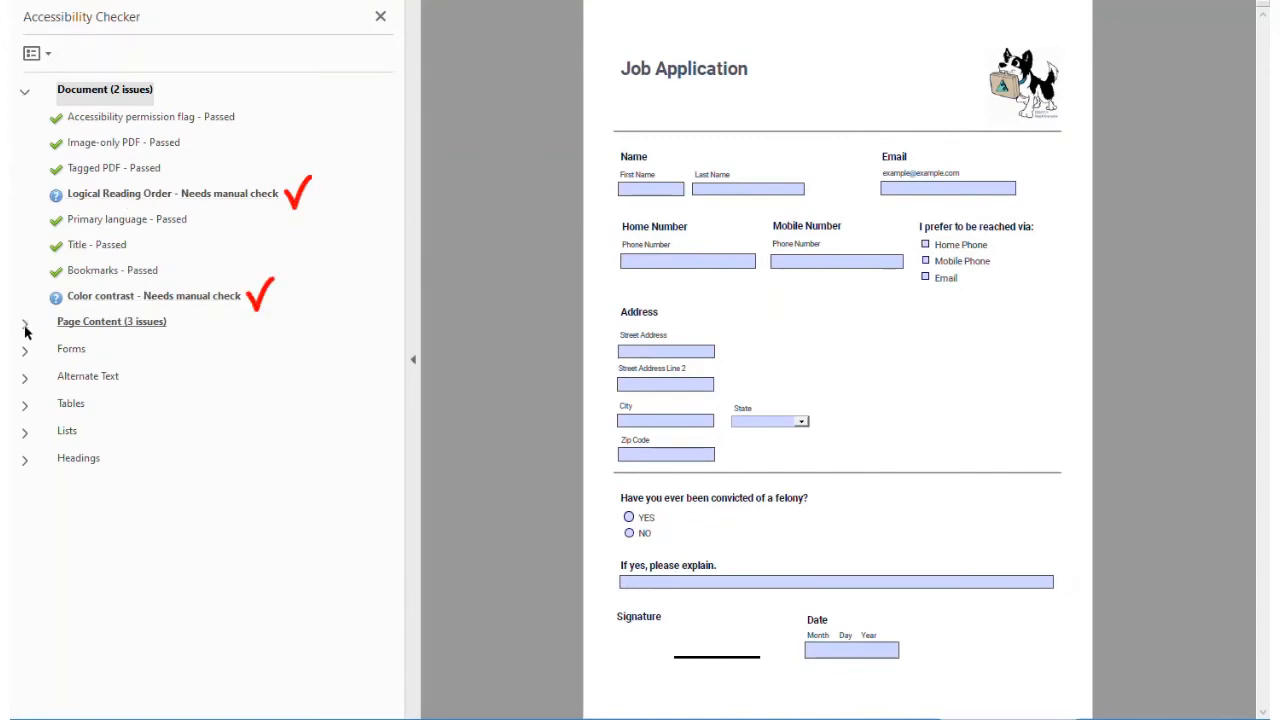
pyautogui.click(25, 321)
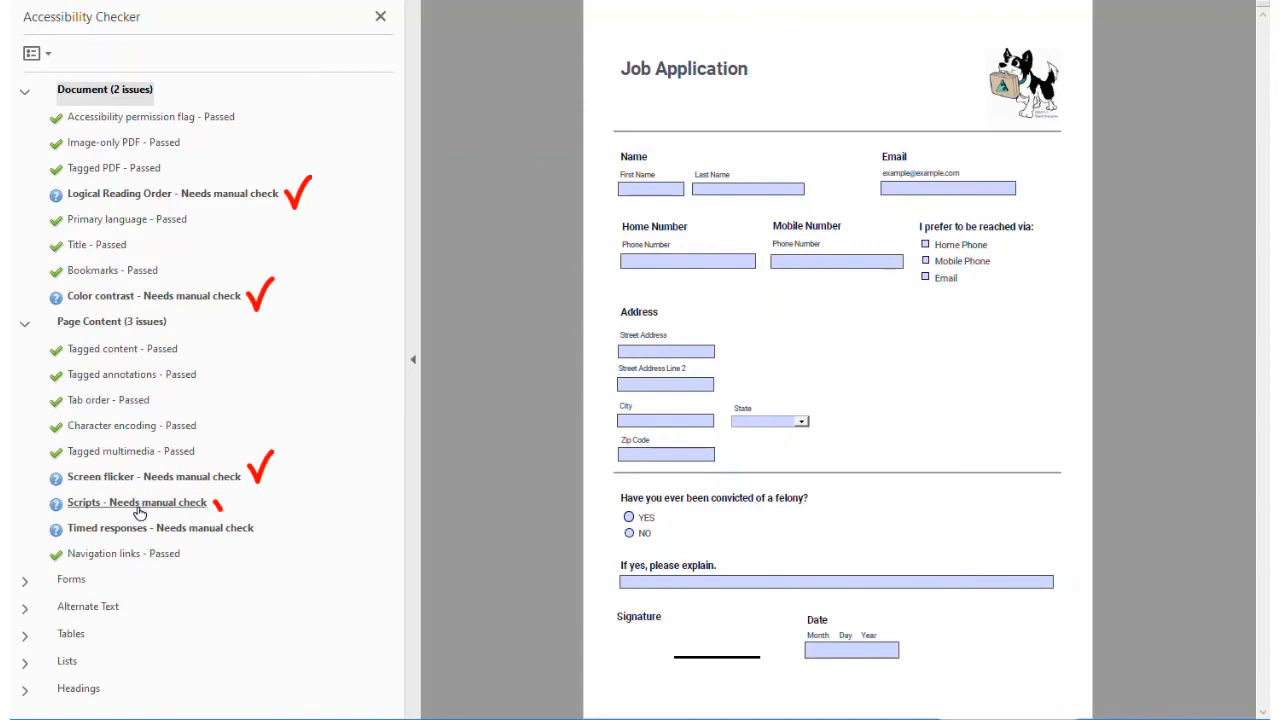